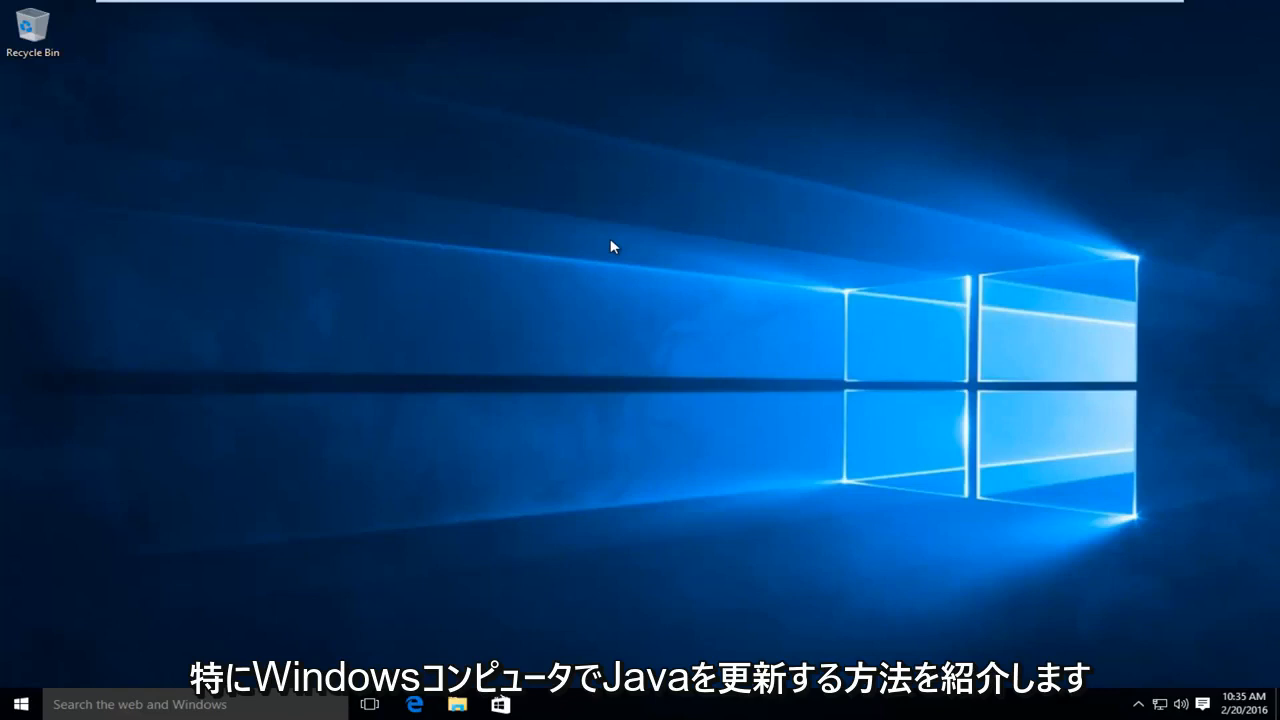
mouse_move(373, 249)
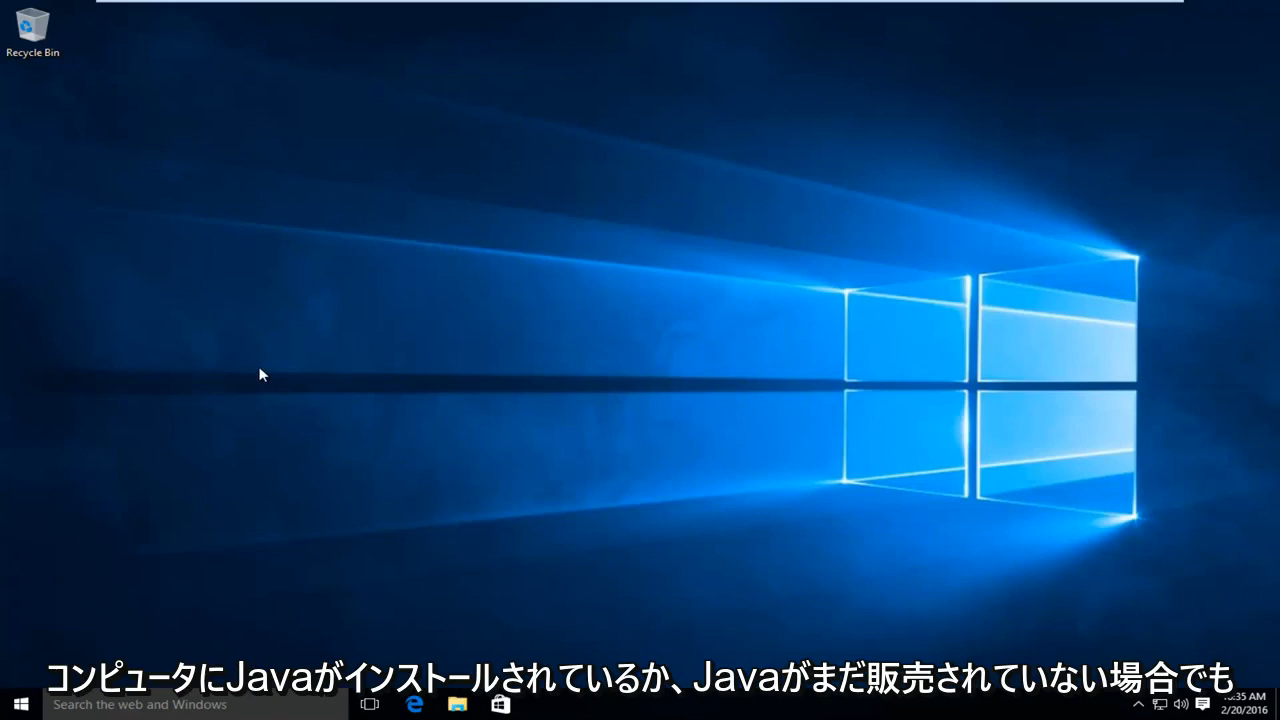
mouse_move(240, 350)
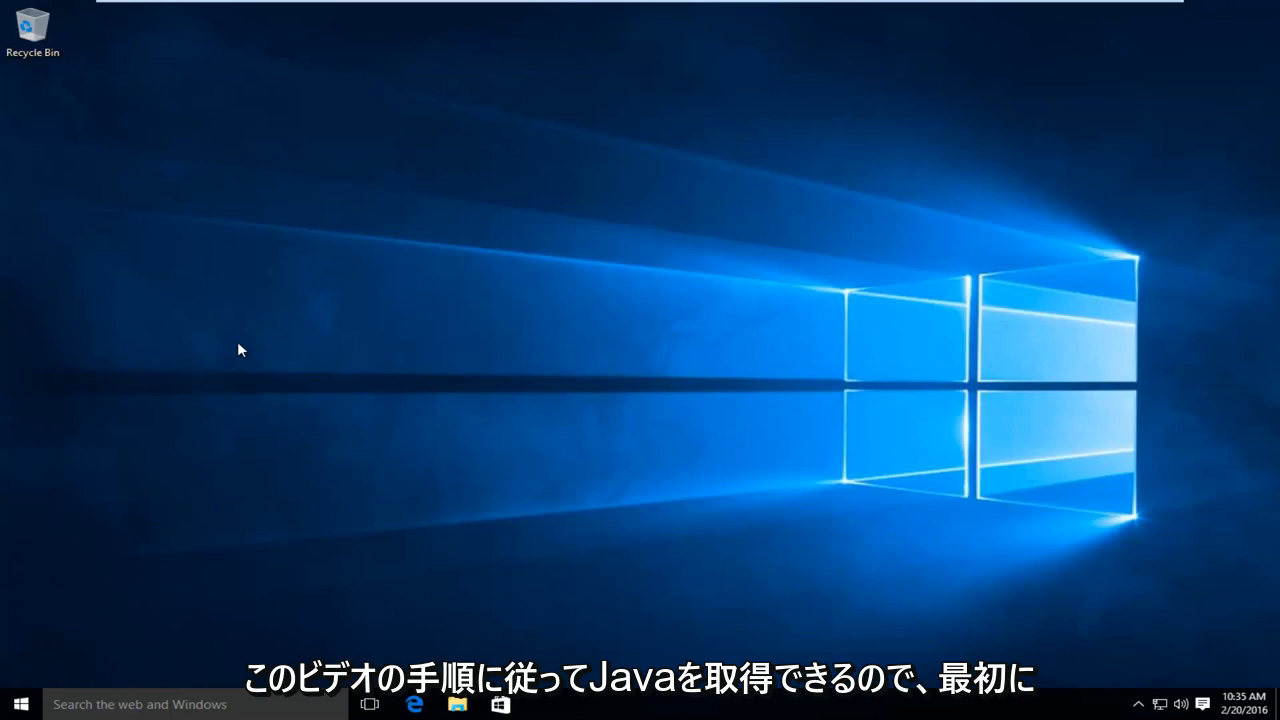
mouse_move(227, 493)
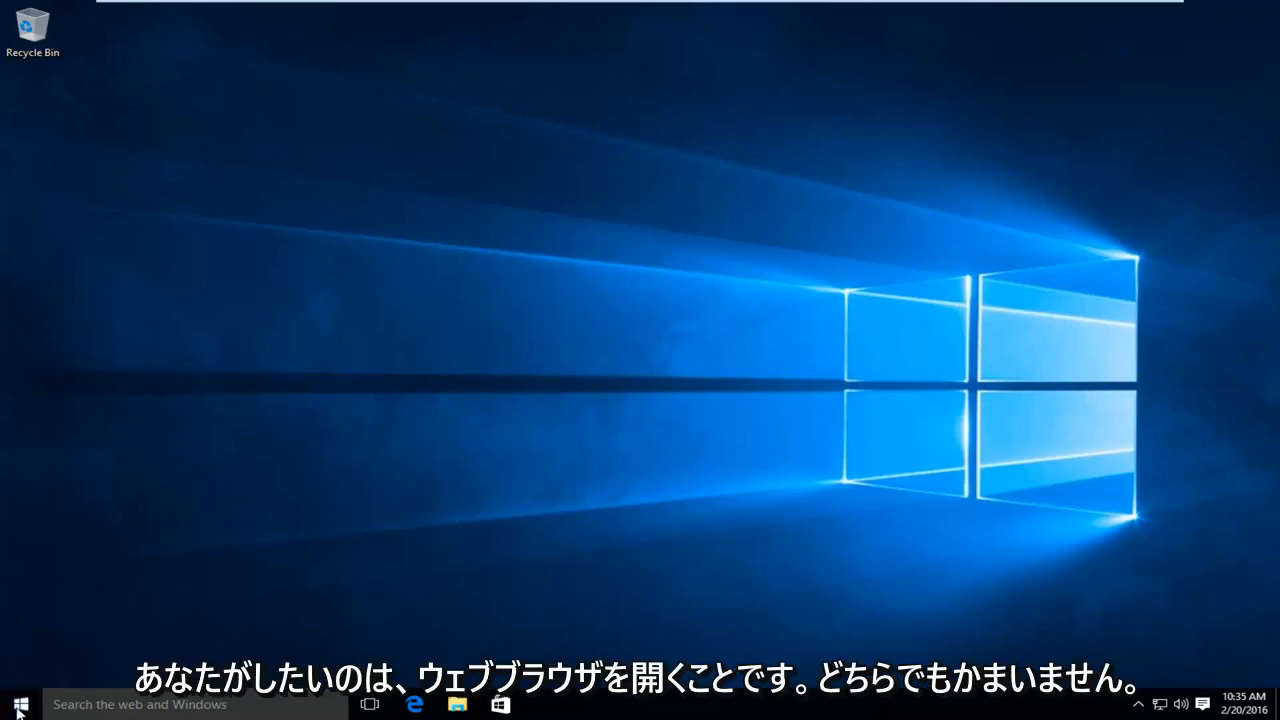
Search the Start menu for 'internet' and launch Internet Explorer
left_click(20, 704)
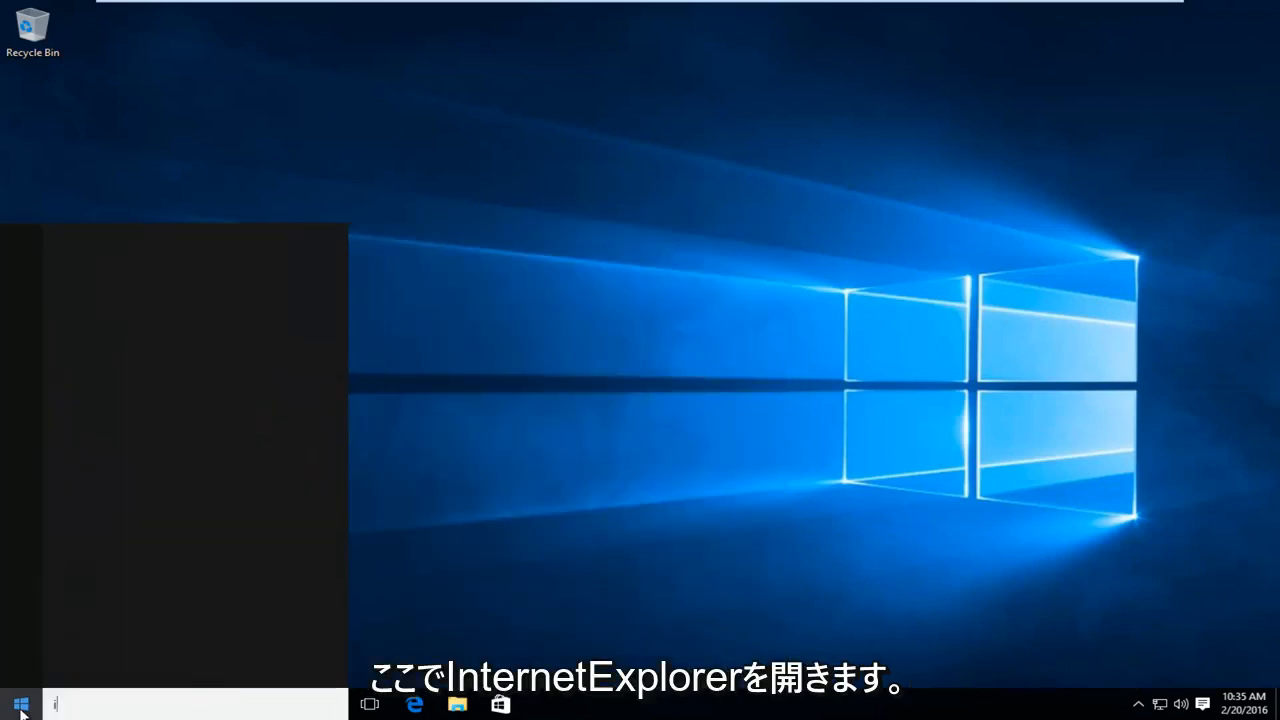
type("internet")
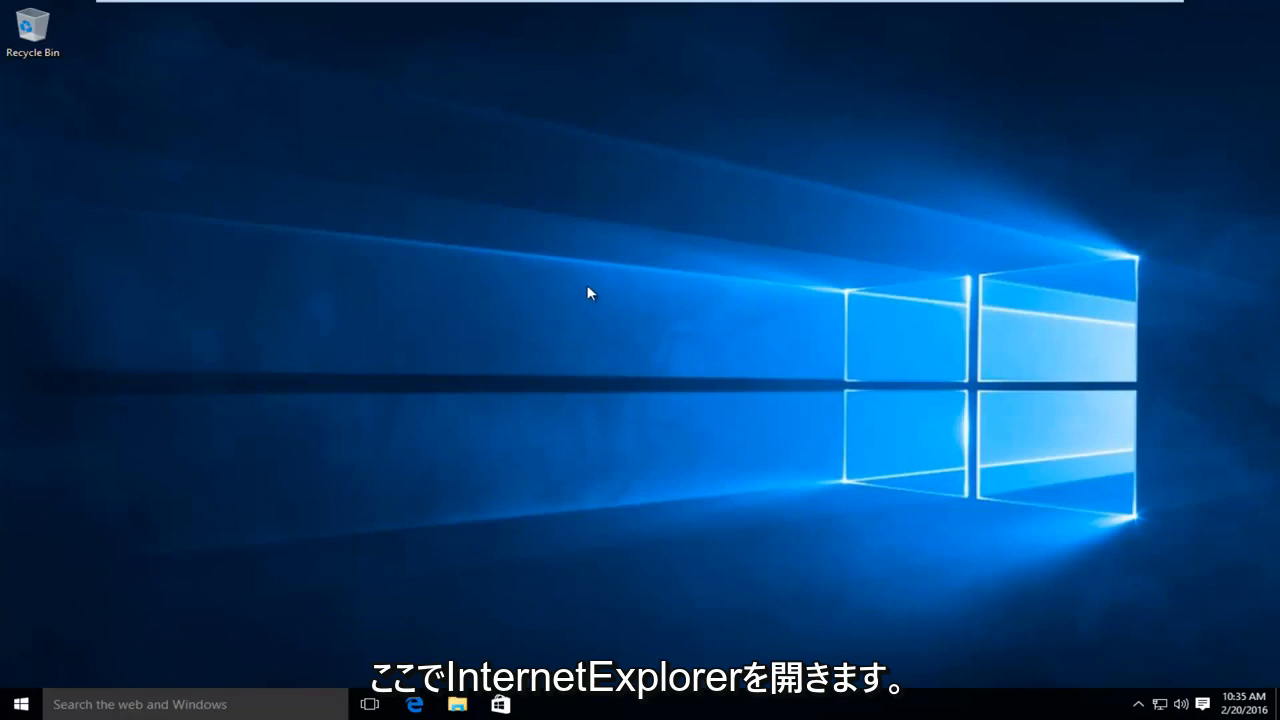
left_click(414, 704)
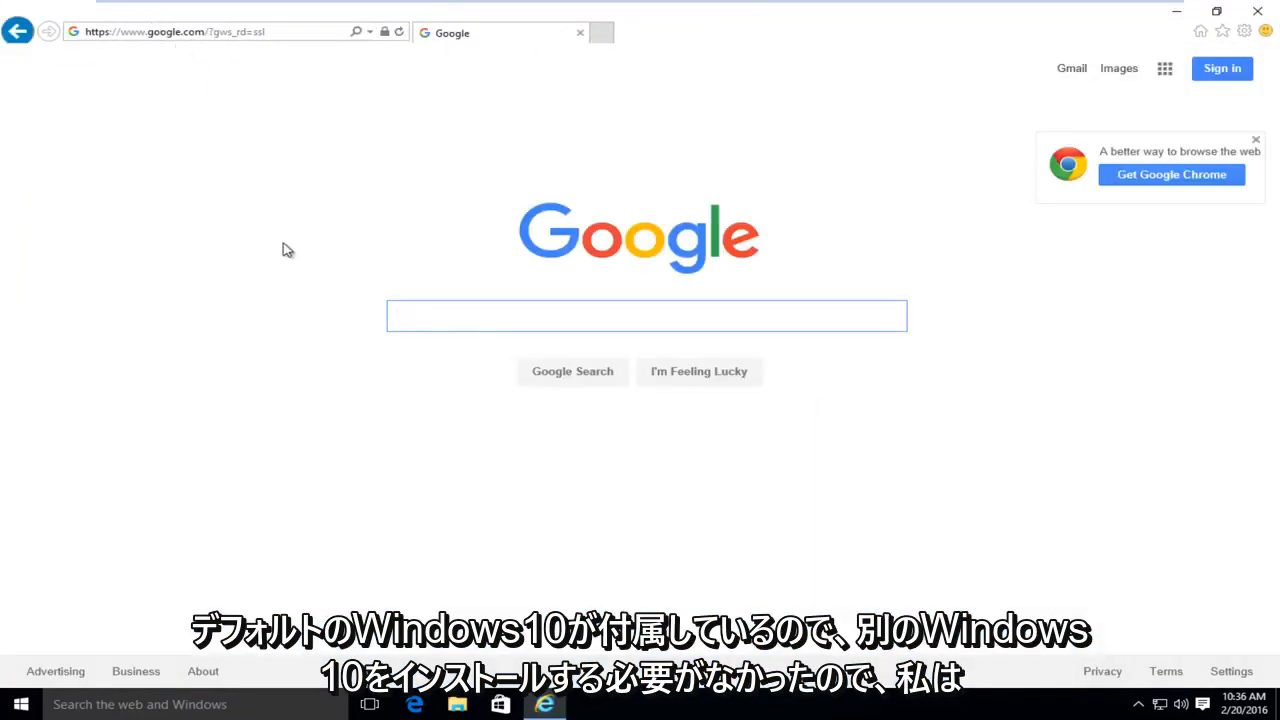
Search Google for 'java'
left_click(647, 316)
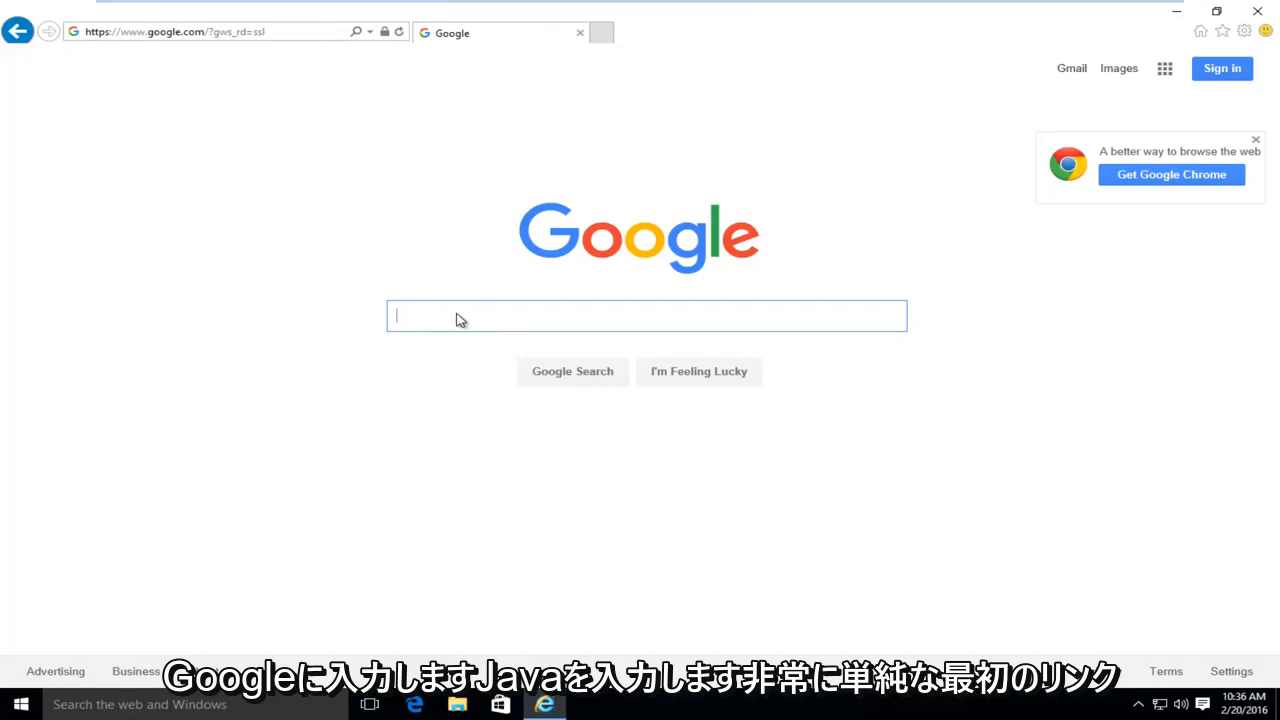
type("java")
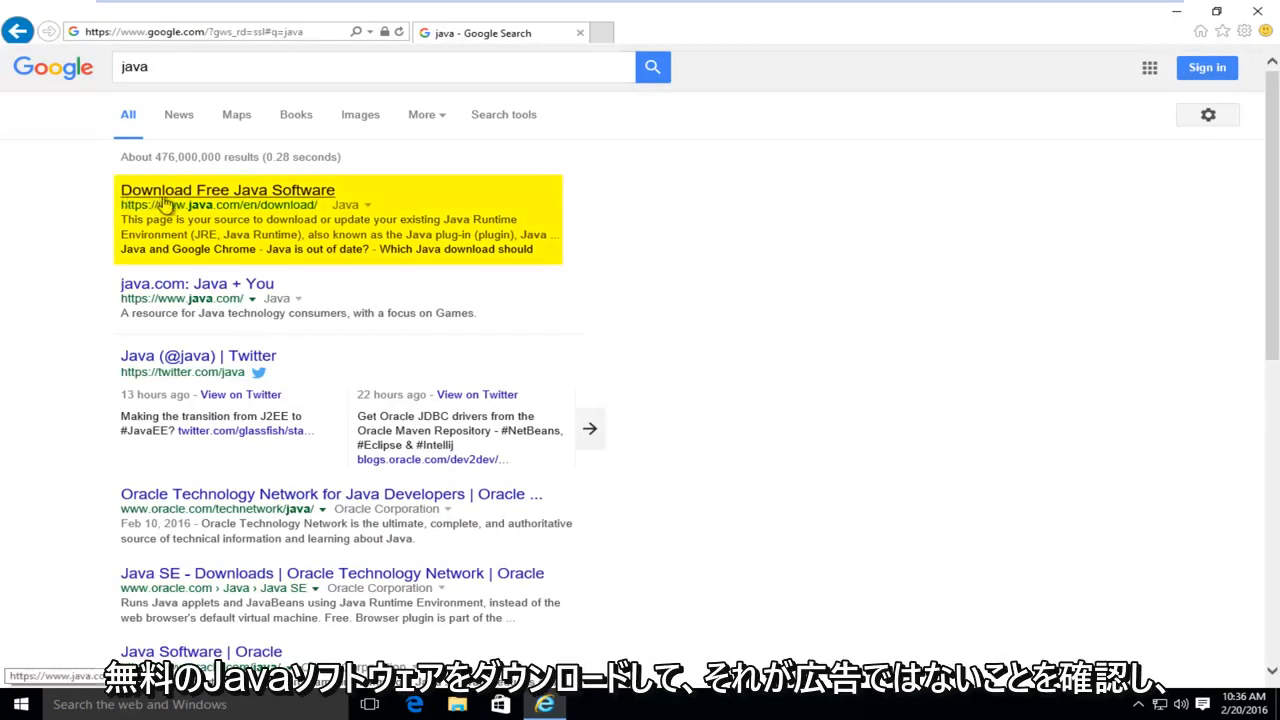
mouse_move(88, 204)
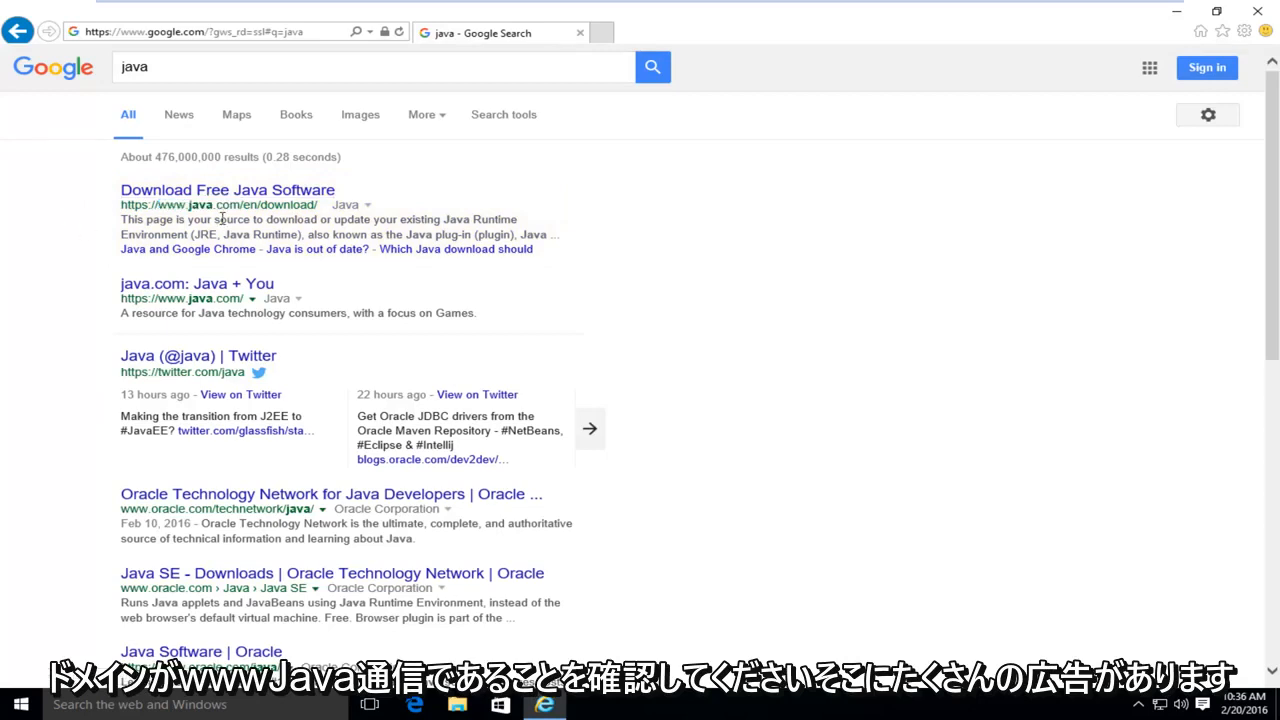
Open the java.com 'Download Free Java Software' result
left_click(227, 189)
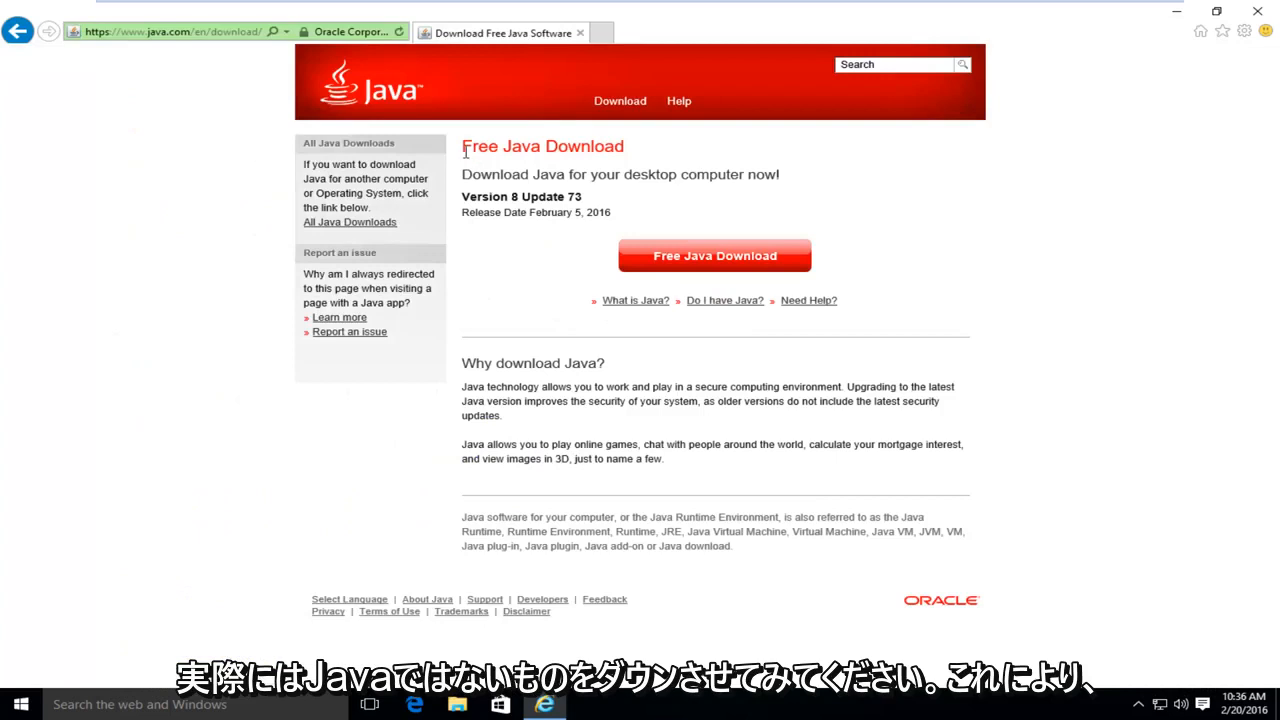
mouse_move(625, 547)
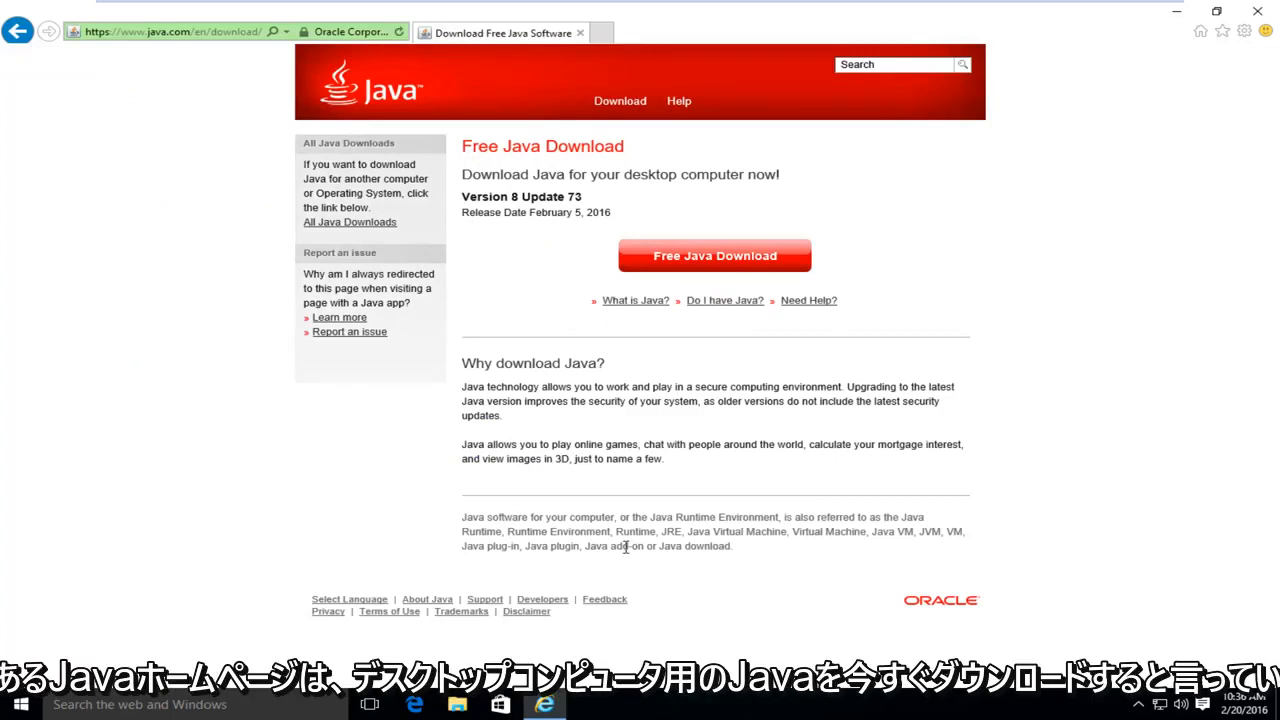
mouse_move(480, 190)
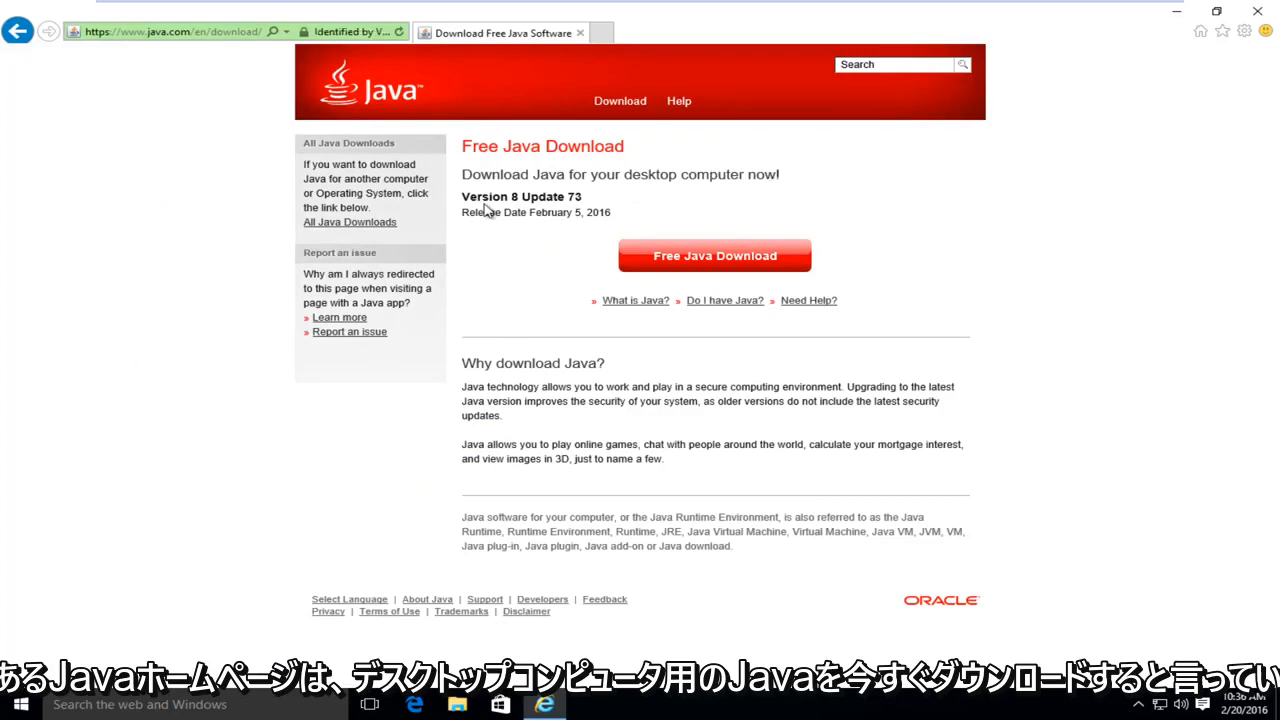
double_click(510, 196)
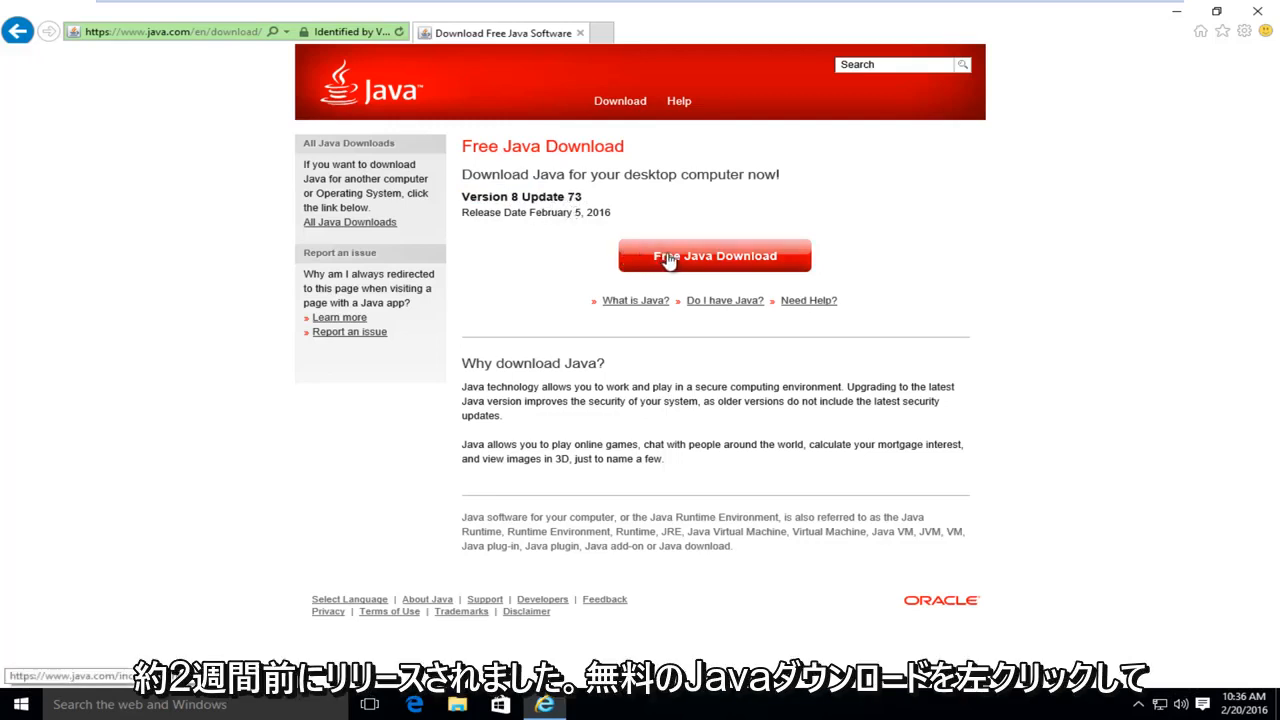
Choose Free Java Download, then agree to the terms to download Java 8 Update 73
left_click(714, 255)
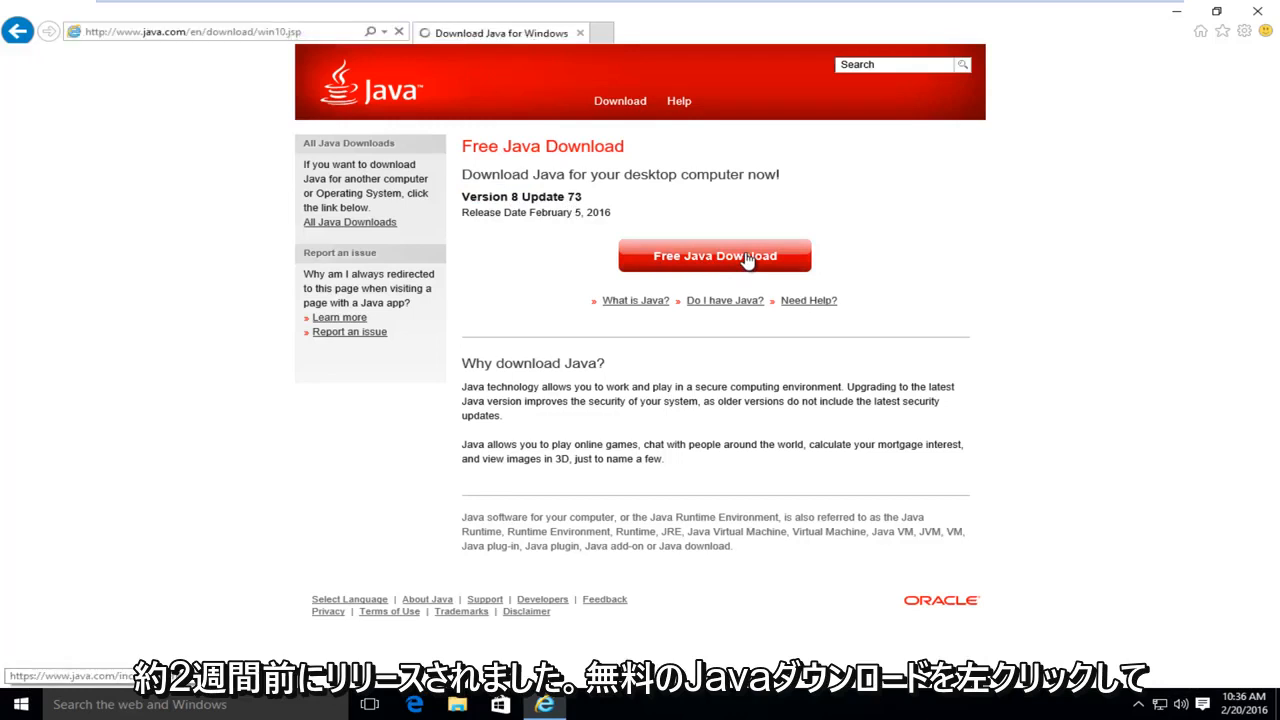
left_click(714, 255)
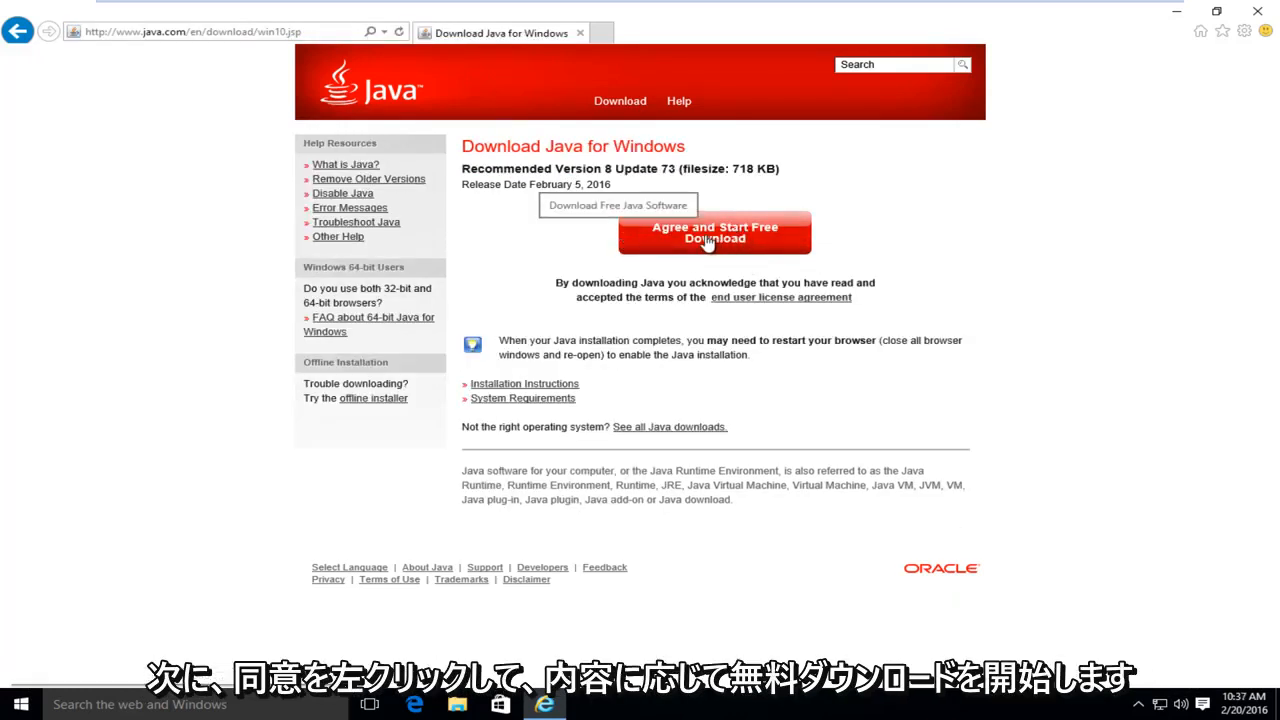
left_click(714, 232)
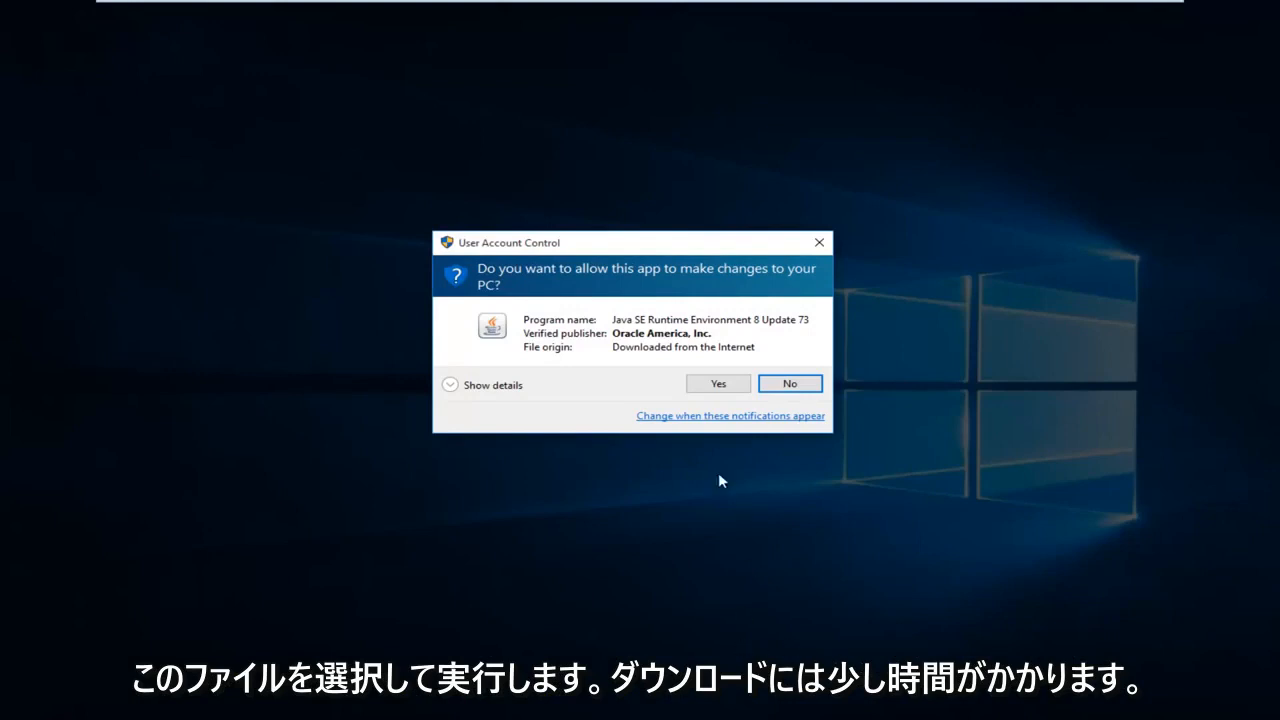
mouse_move(545, 284)
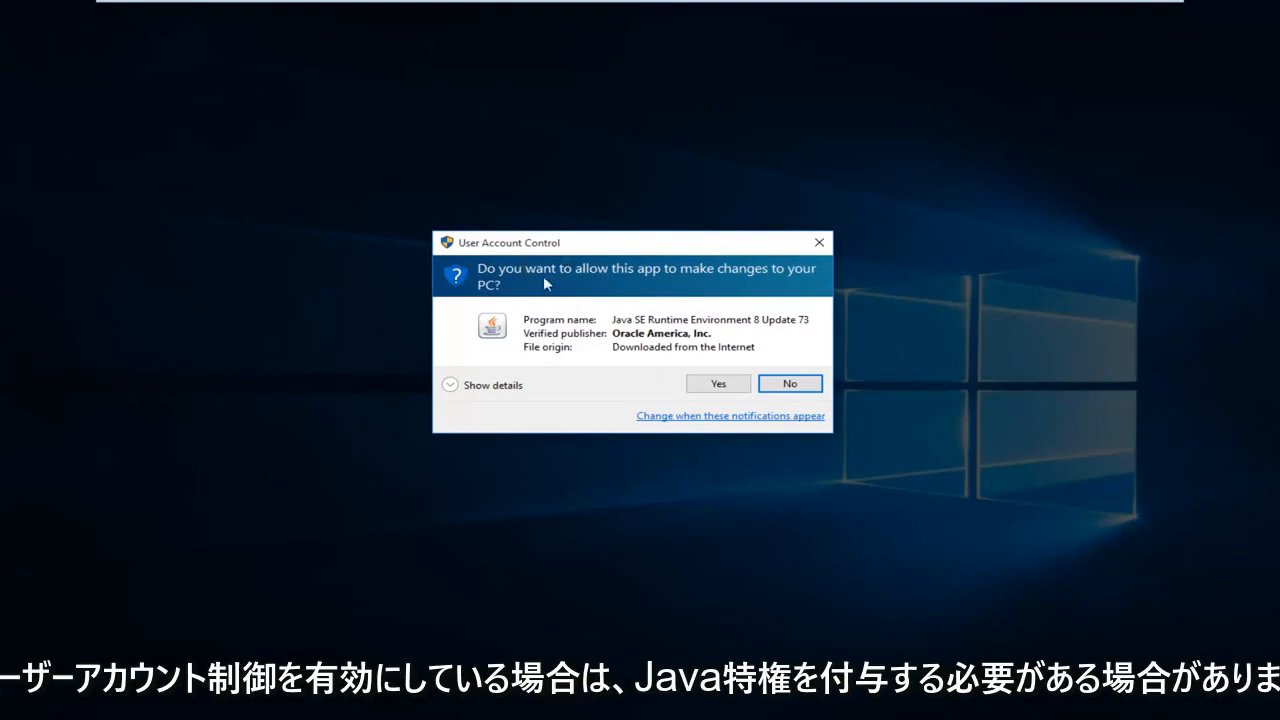
mouse_move(632, 318)
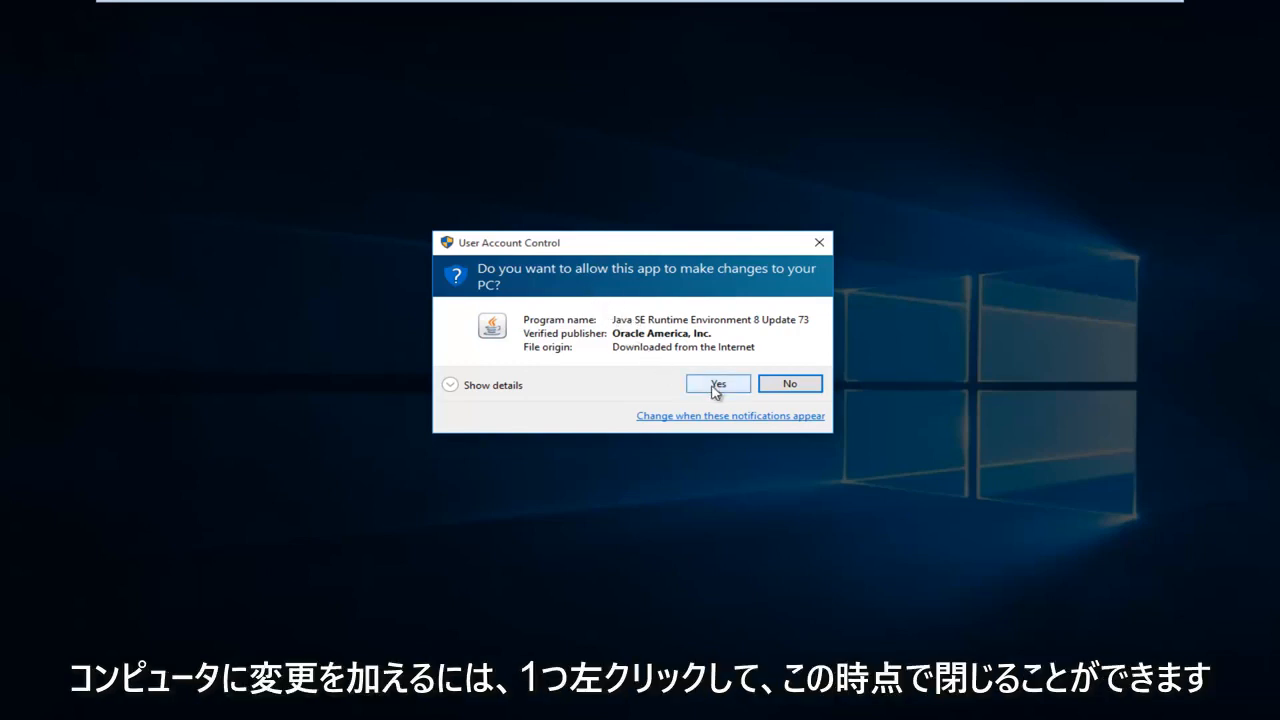
Approve the User Account Control prompt for the Java installer
left_click(717, 383)
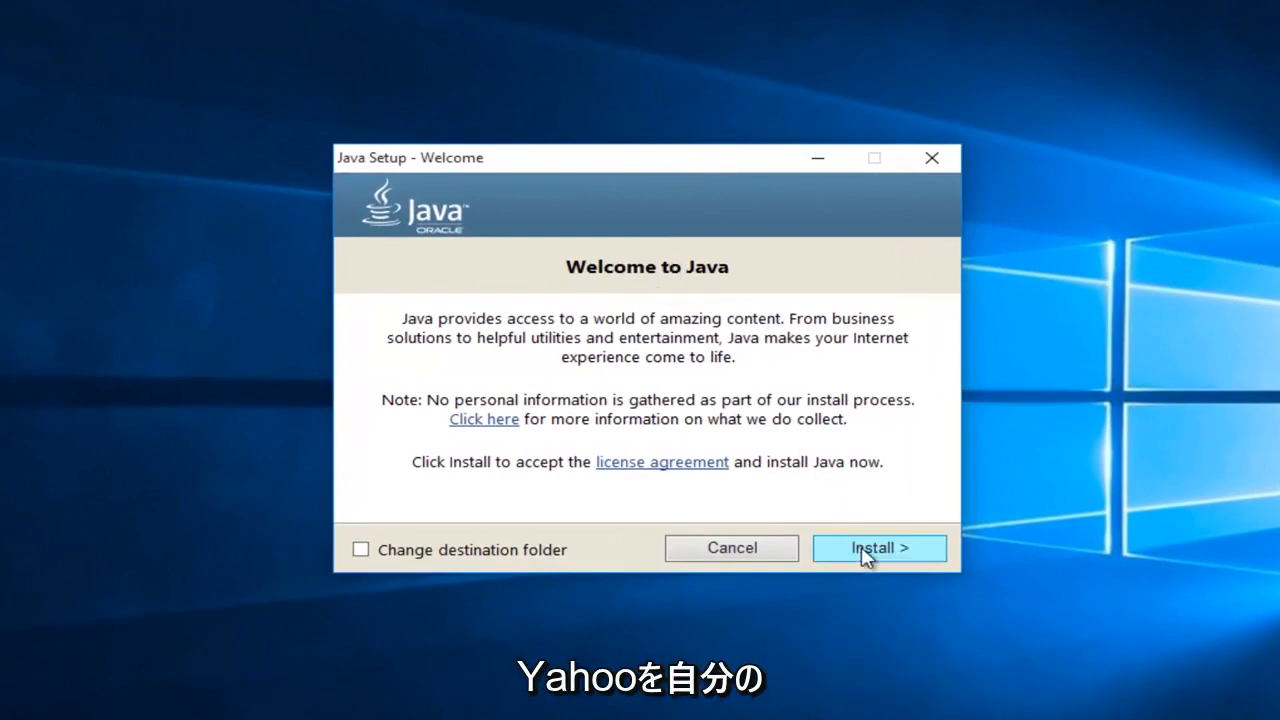
Start the Java install, choose 'Do not update browser settings', and continue
left_click(878, 548)
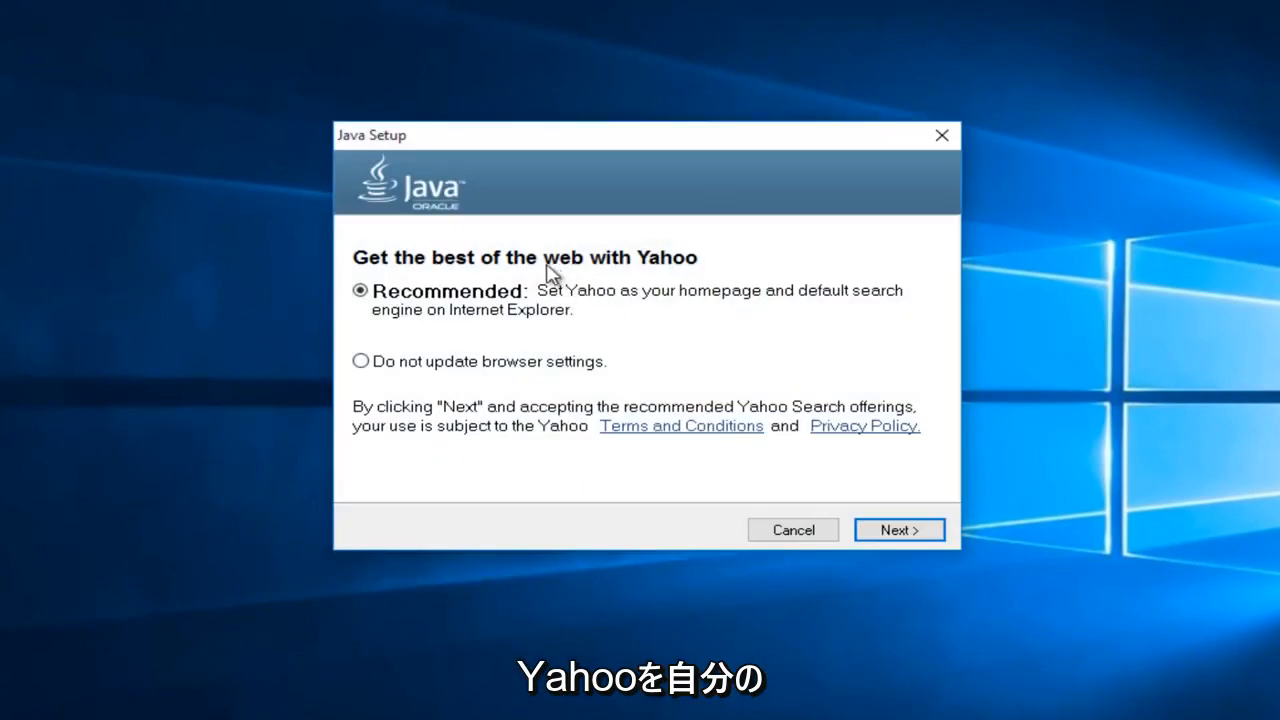
mouse_move(690, 305)
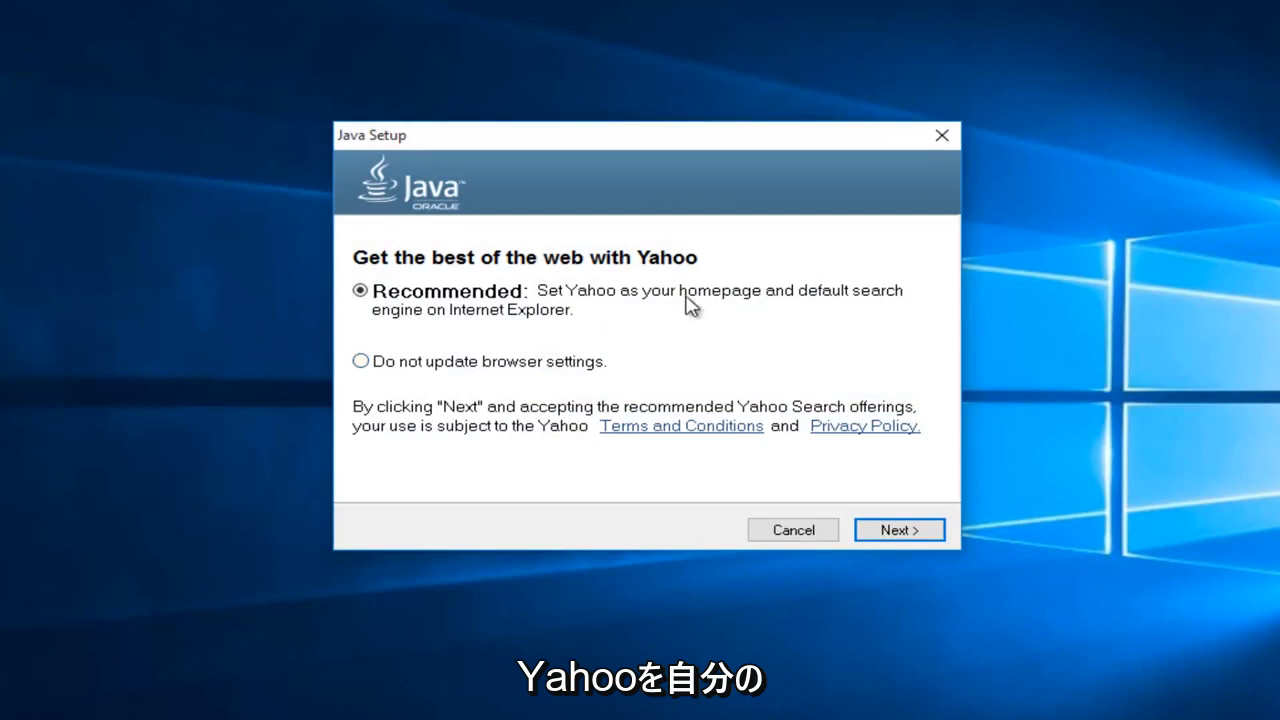
mouse_move(475, 318)
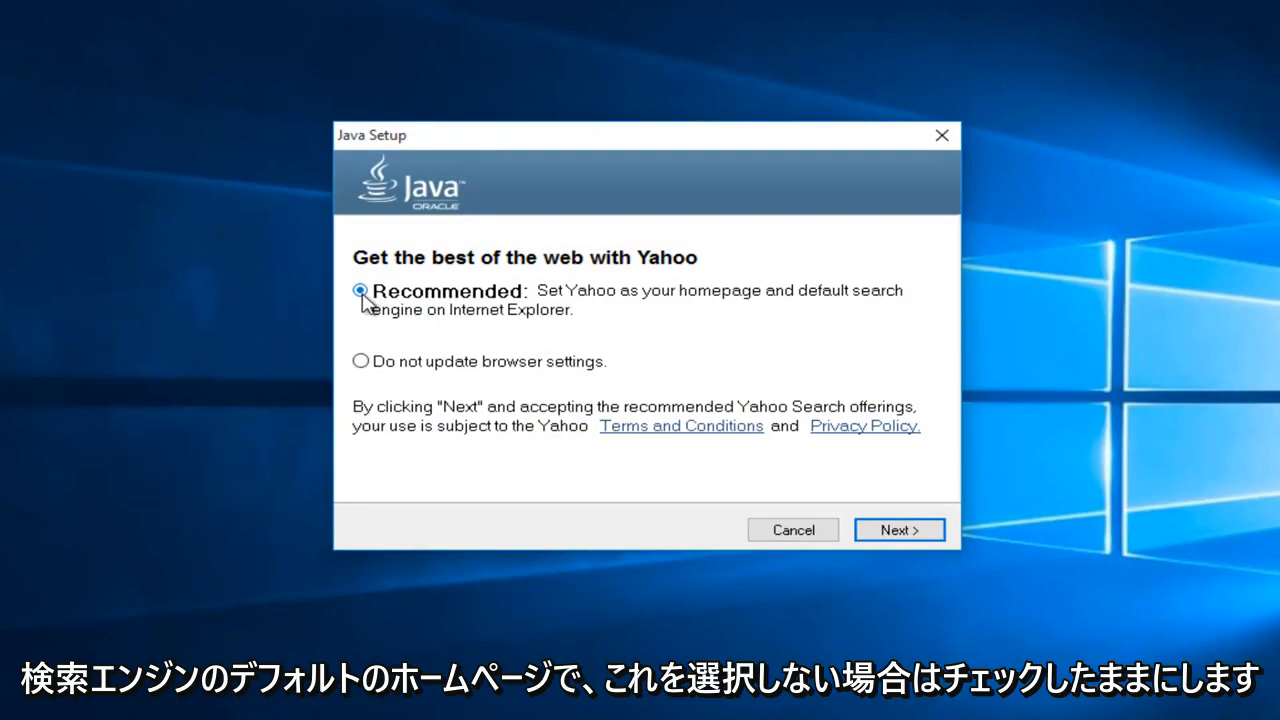
left_click(360, 361)
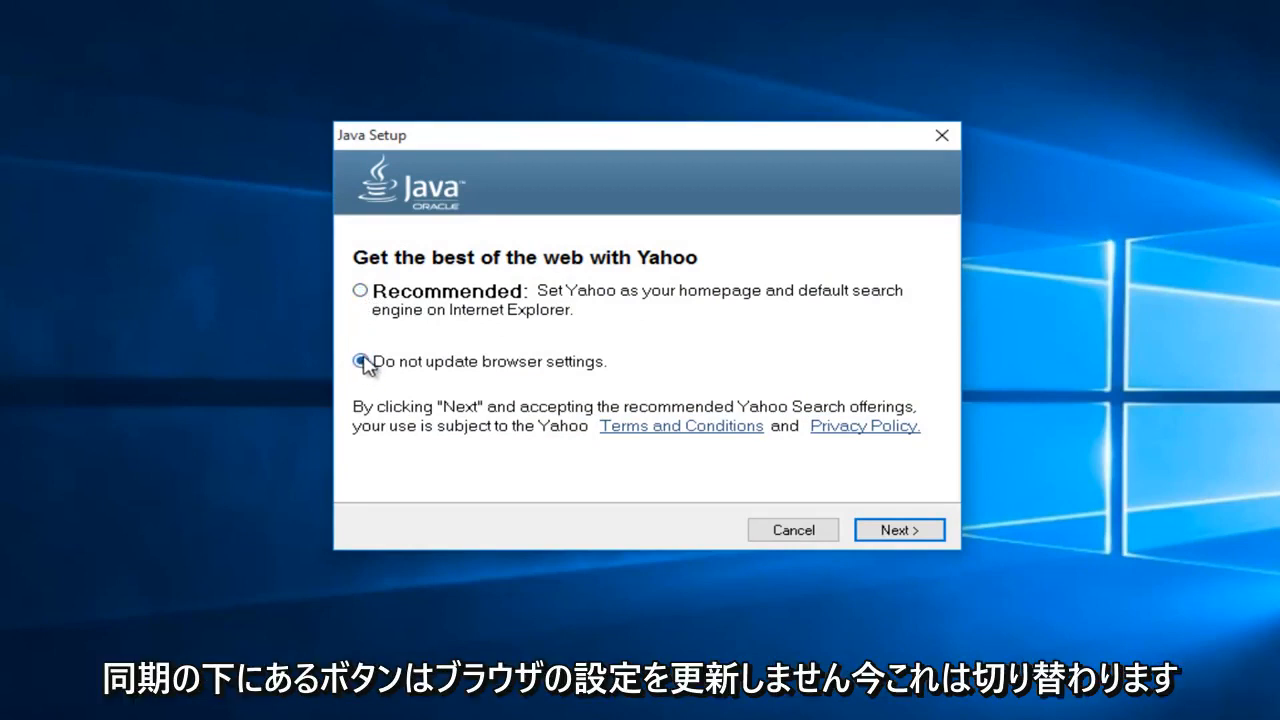
left_click(361, 361)
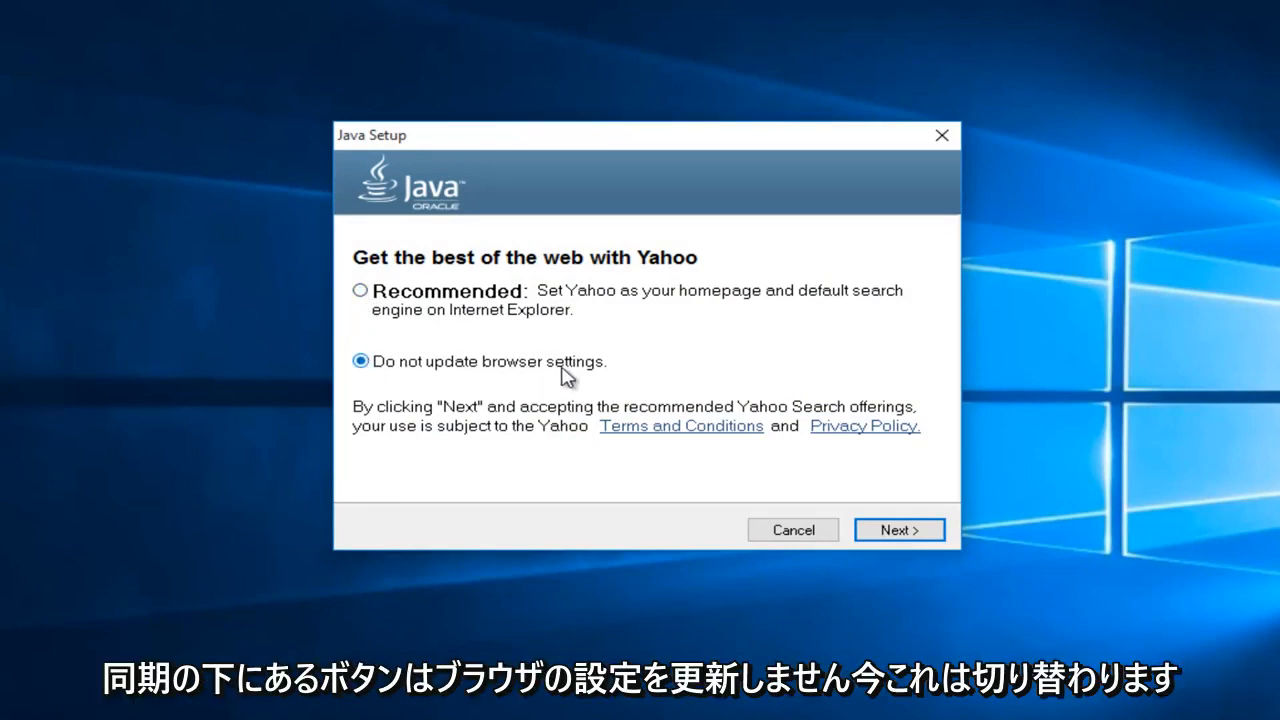
mouse_move(658, 319)
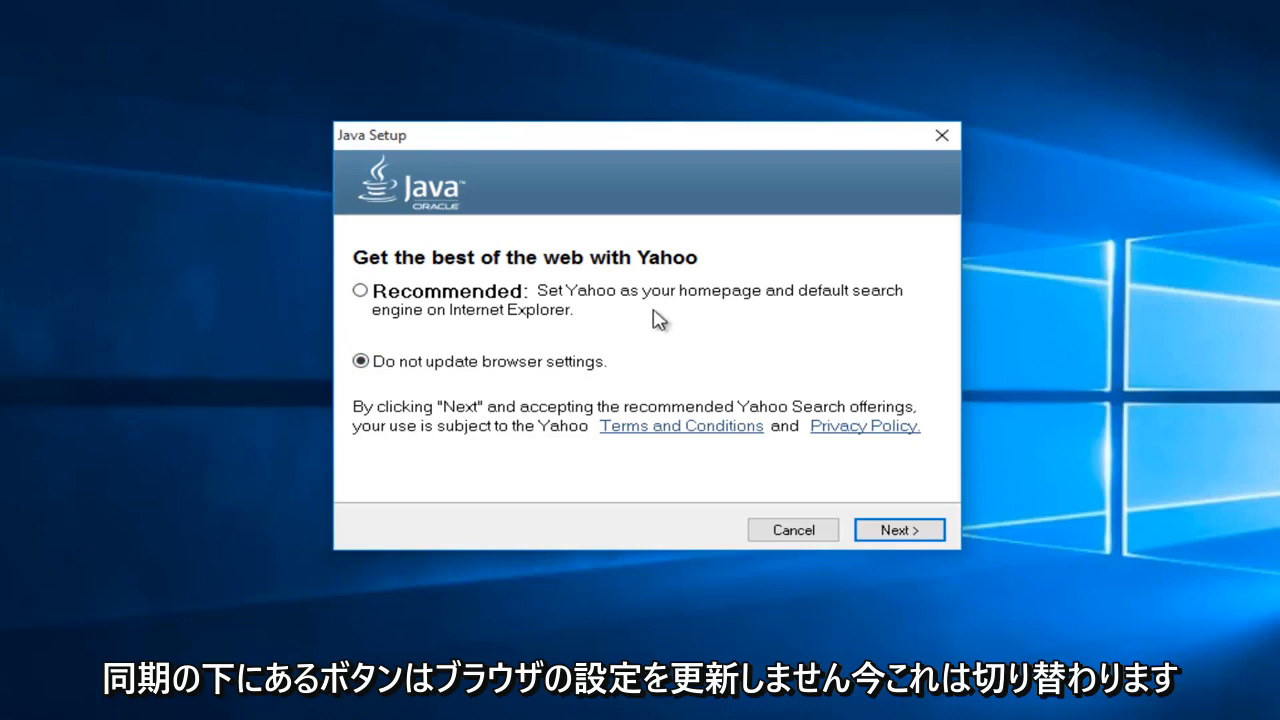
mouse_move(654, 313)
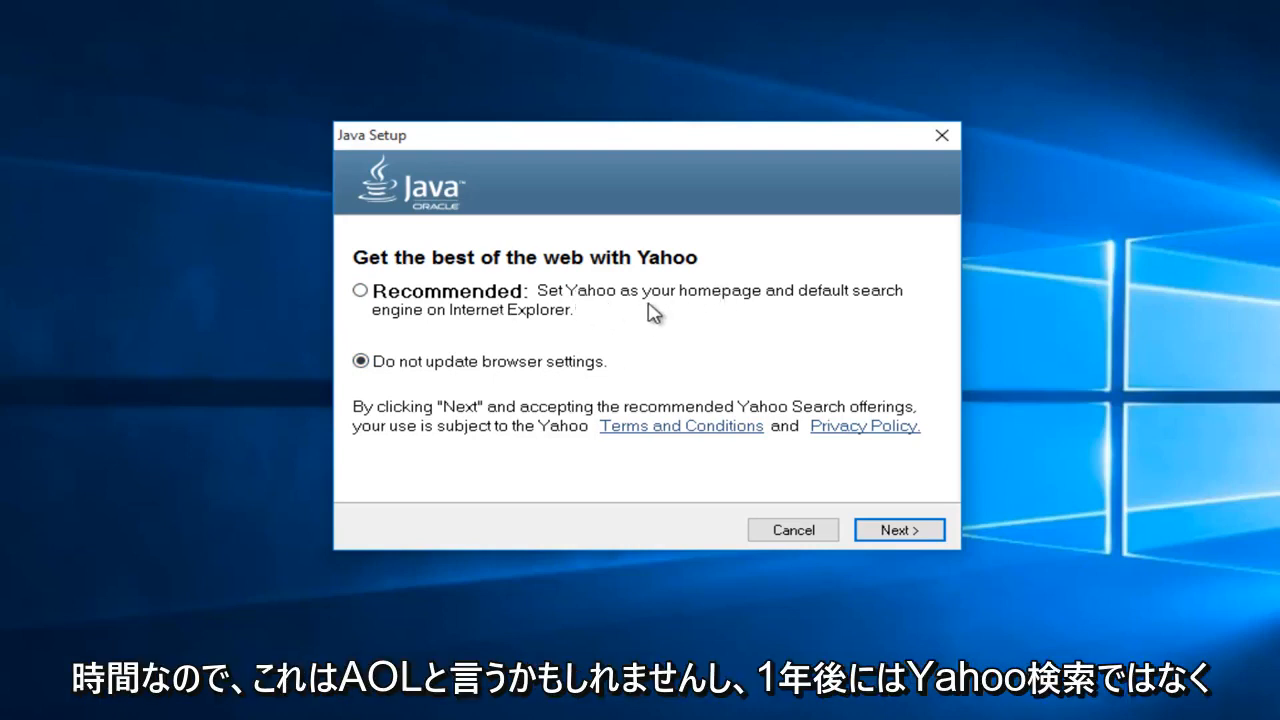
mouse_move(578, 300)
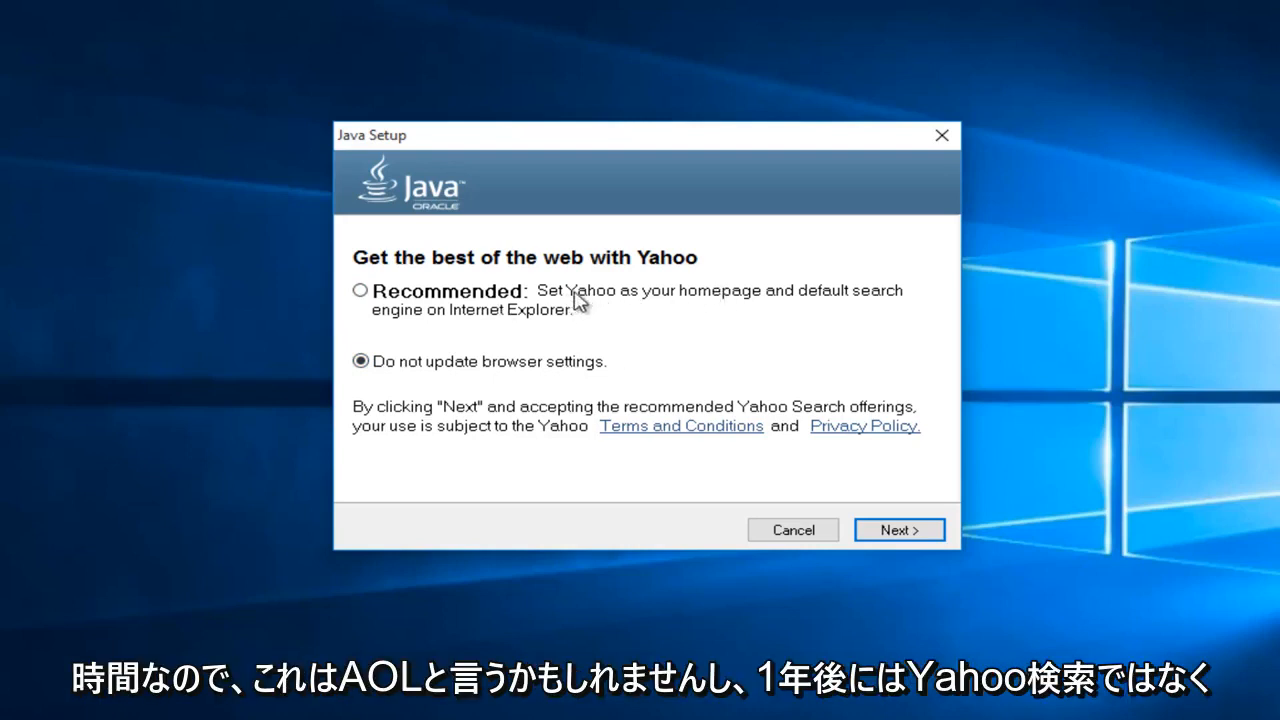
mouse_move(590, 307)
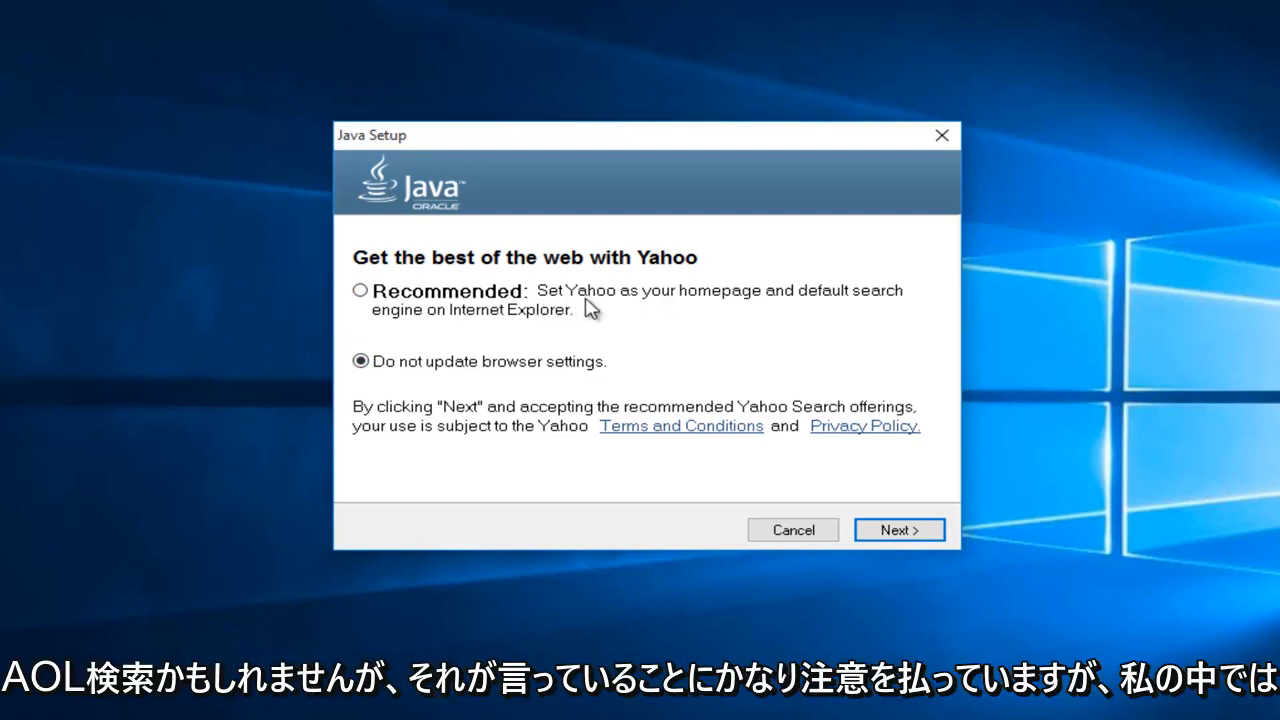
mouse_move(442, 330)
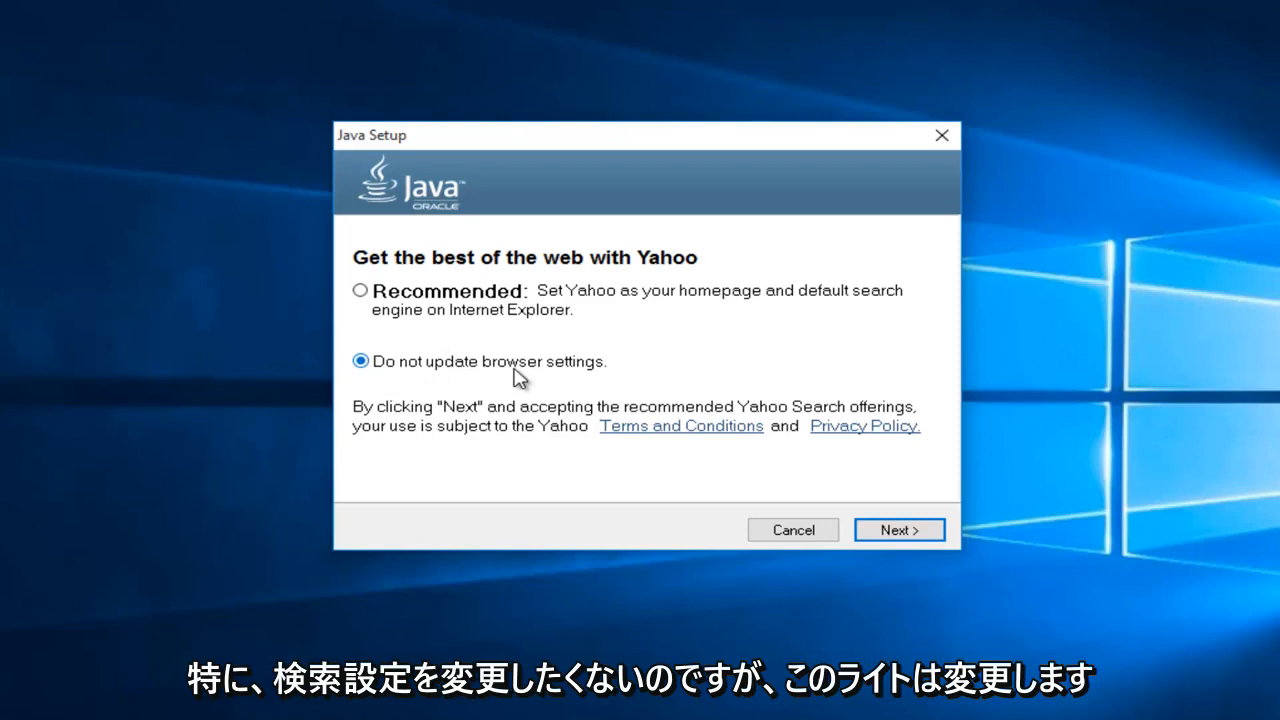
mouse_move(612, 308)
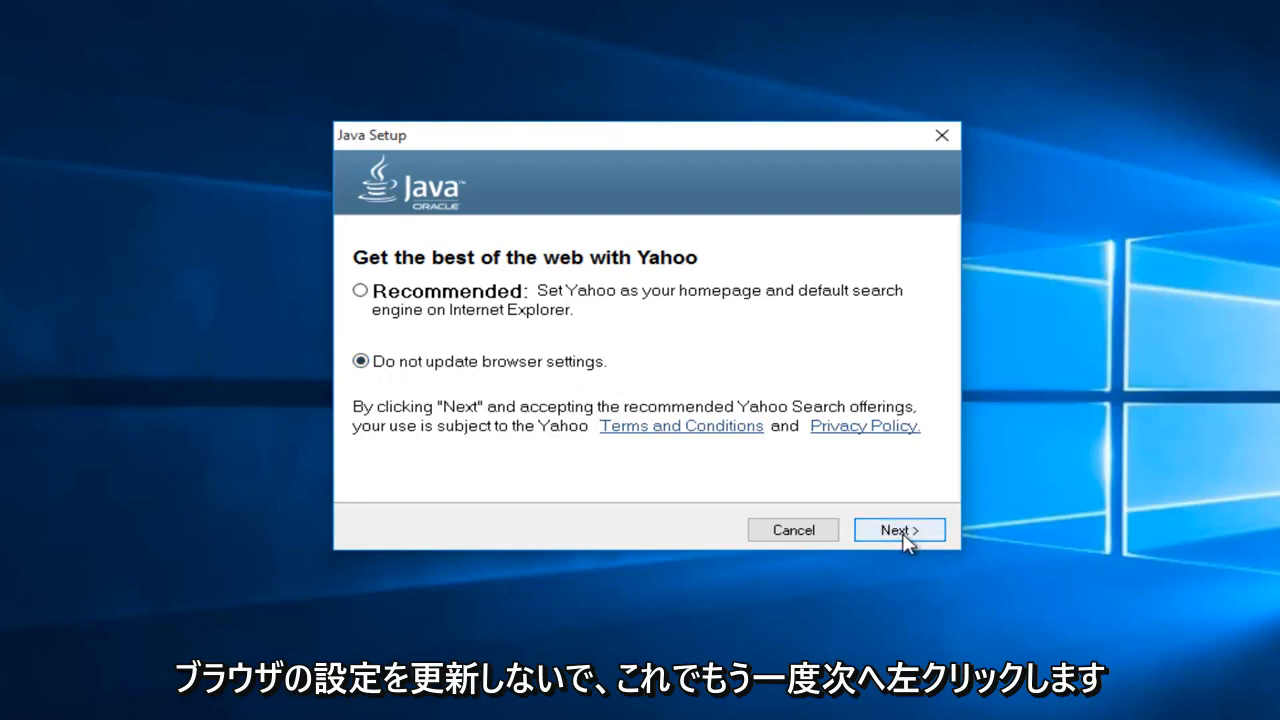
left_click(897, 529)
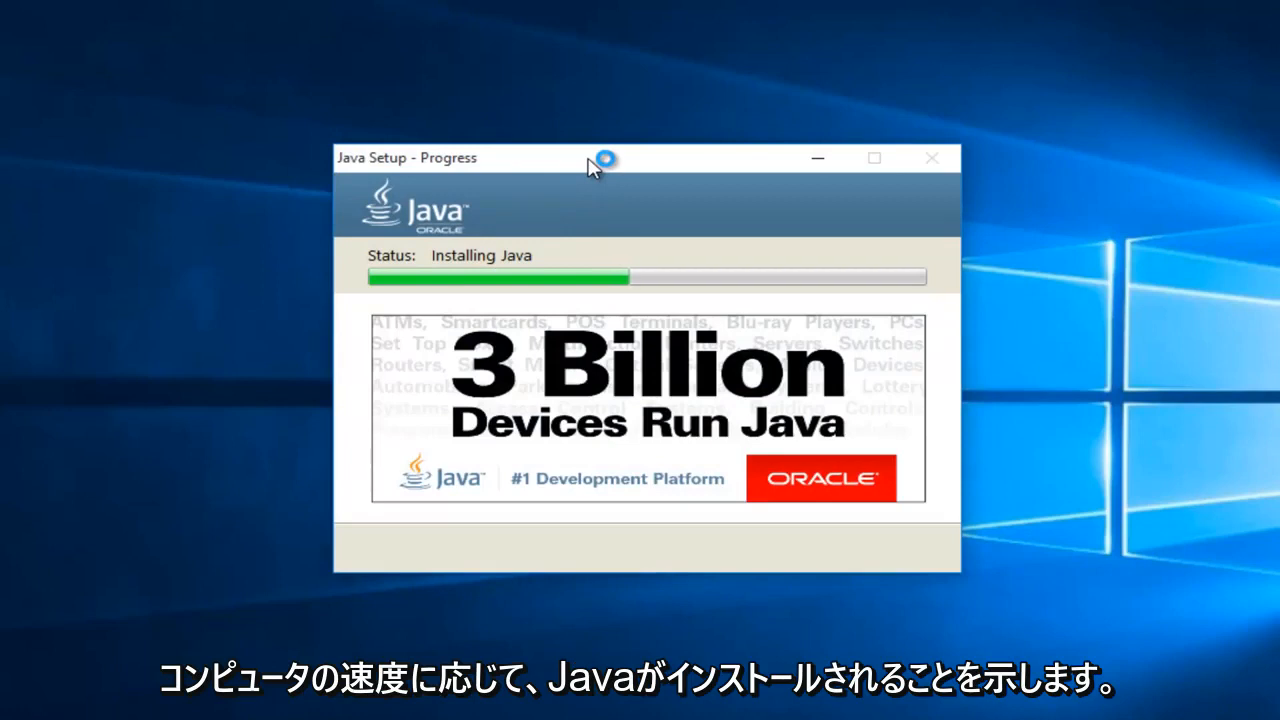
mouse_move(590, 165)
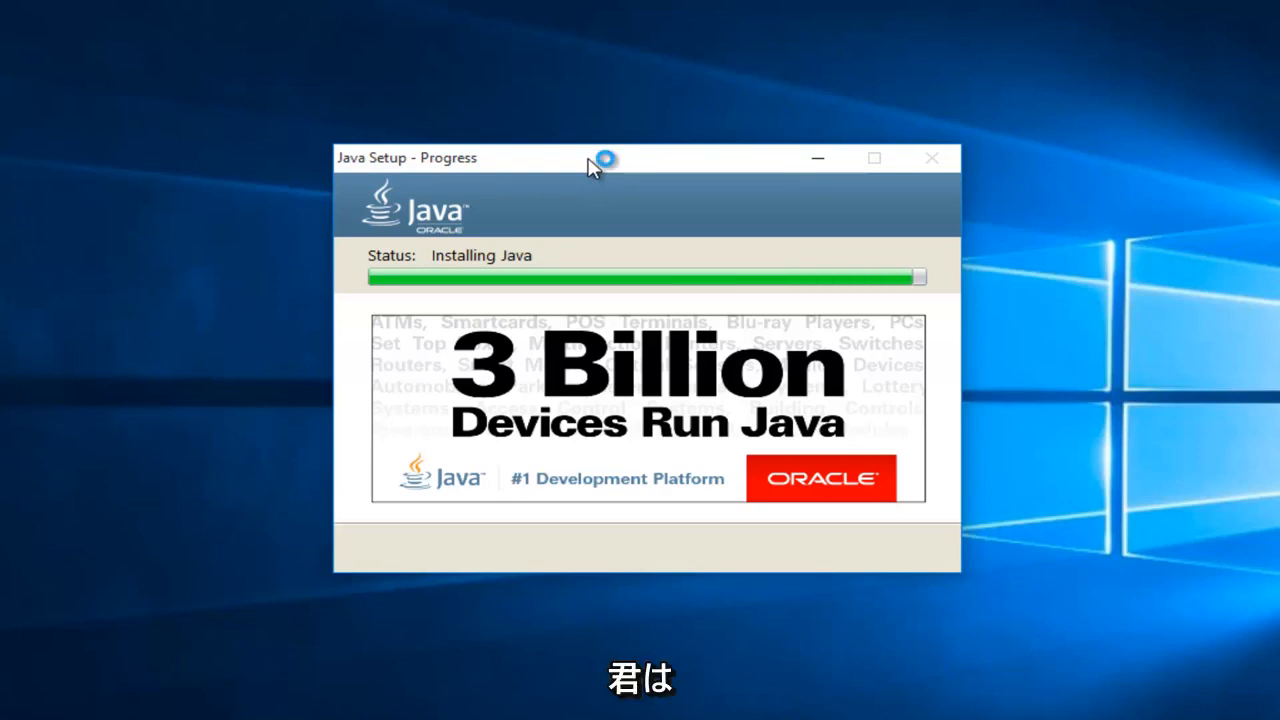
mouse_move(590, 165)
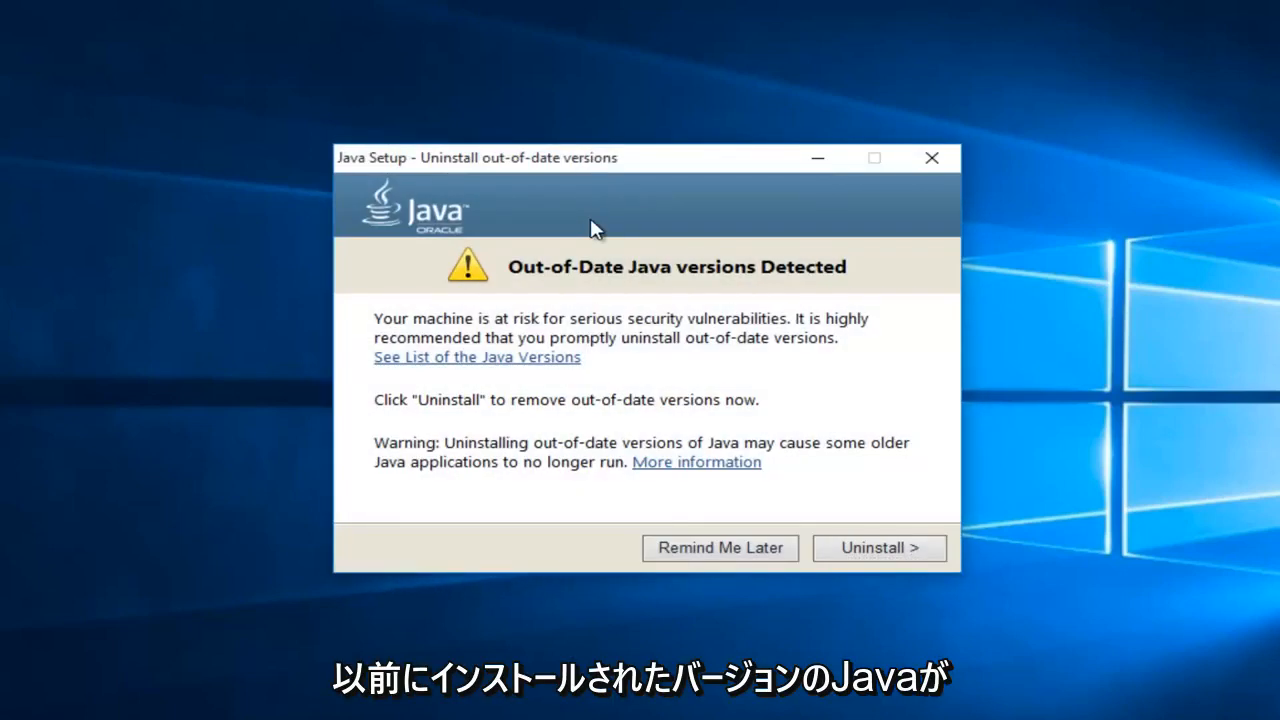
mouse_move(538, 203)
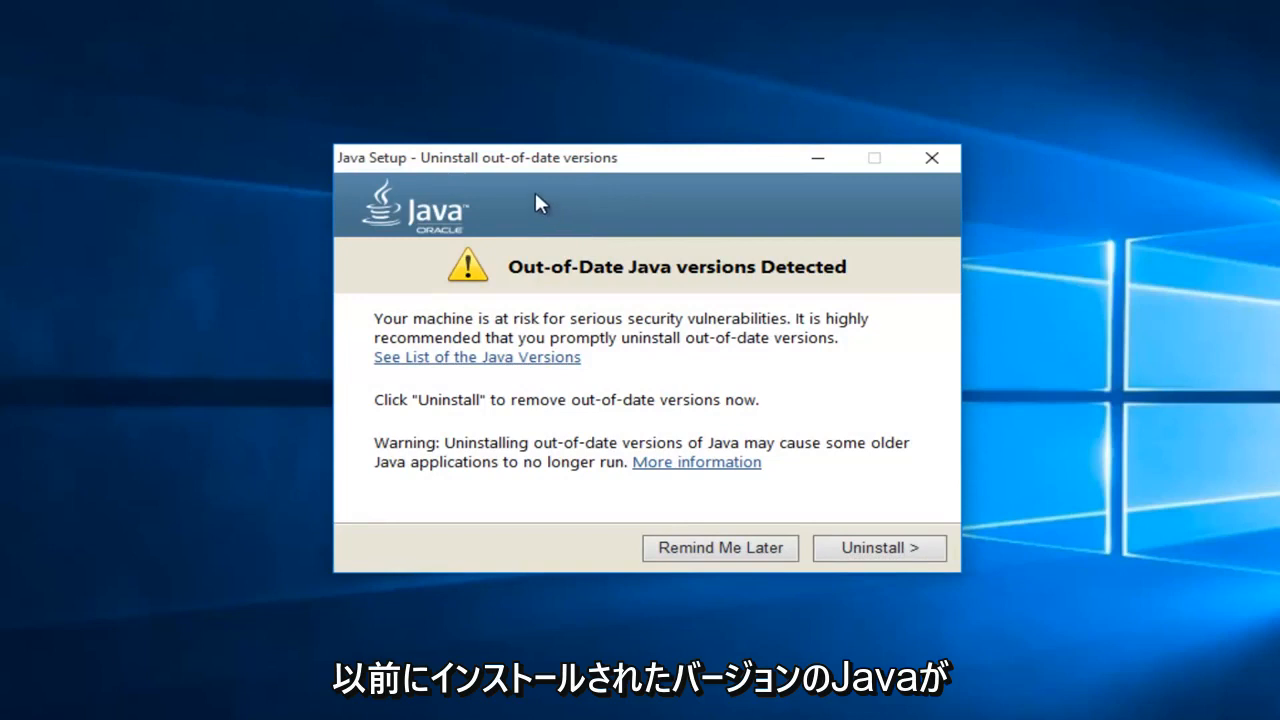
mouse_move(537, 339)
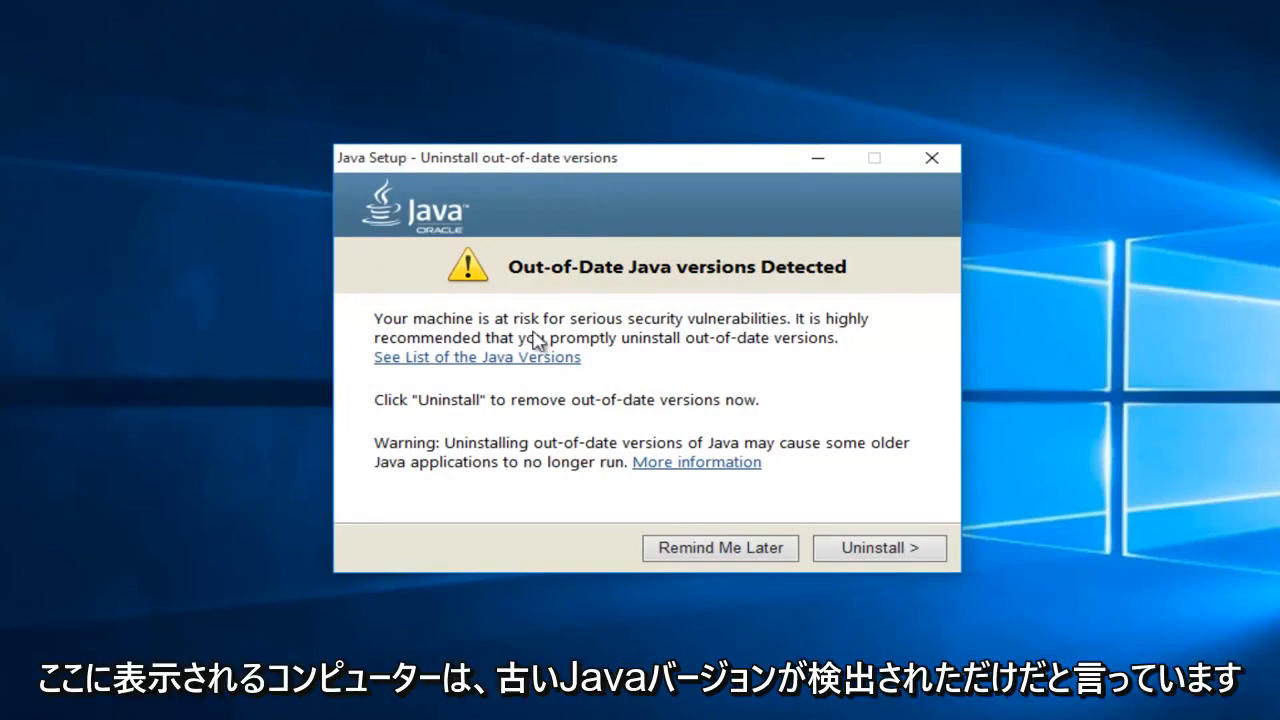
mouse_move(725, 283)
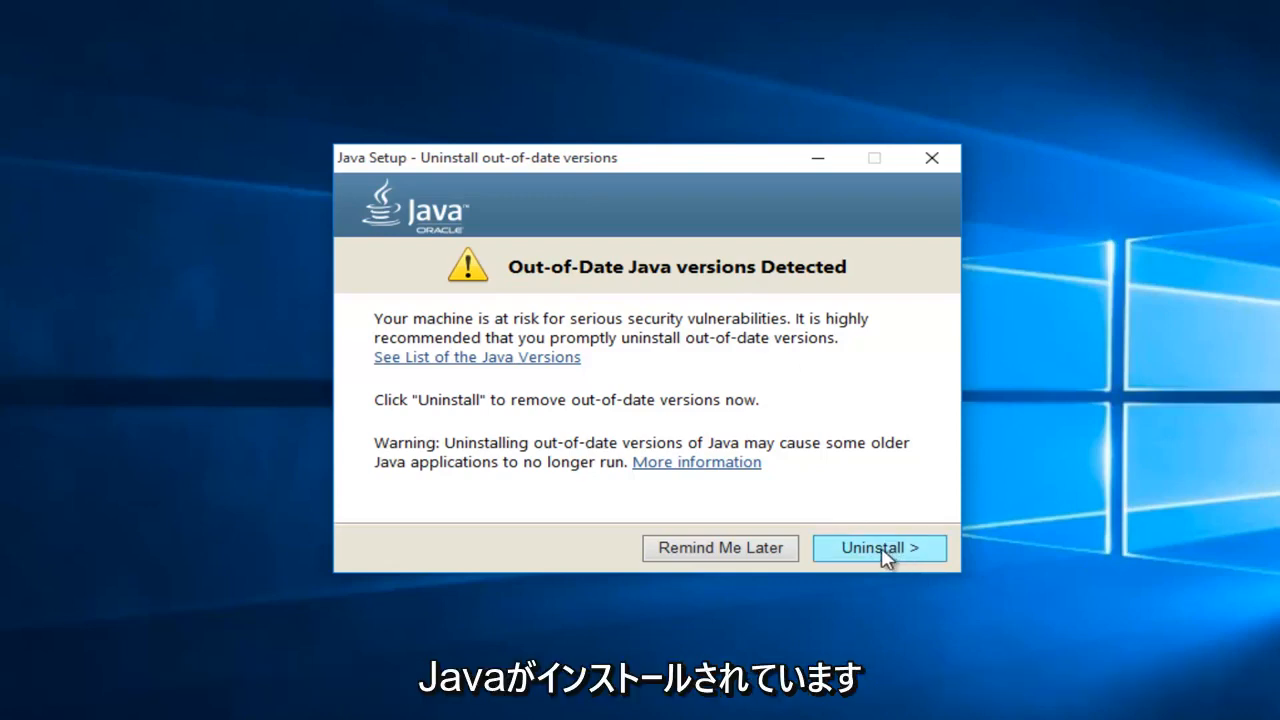
Uninstall the detected out-of-date Java versions
left_click(878, 547)
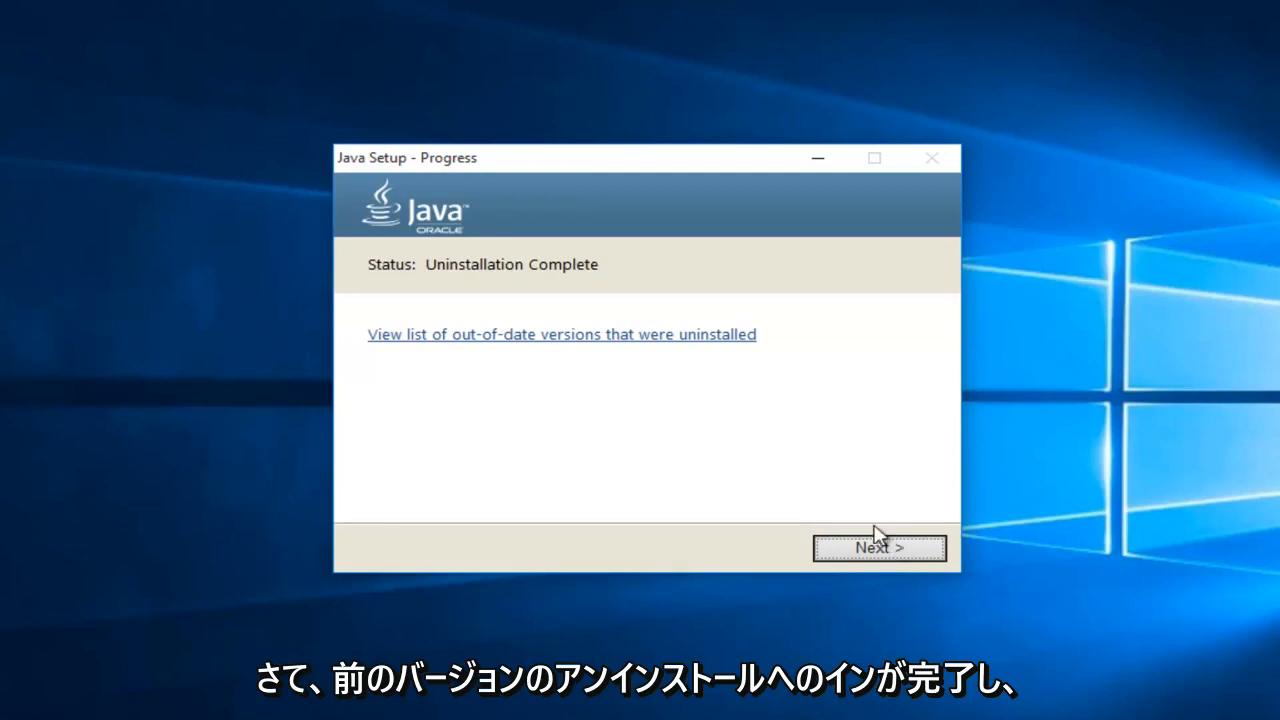
mouse_move(358, 285)
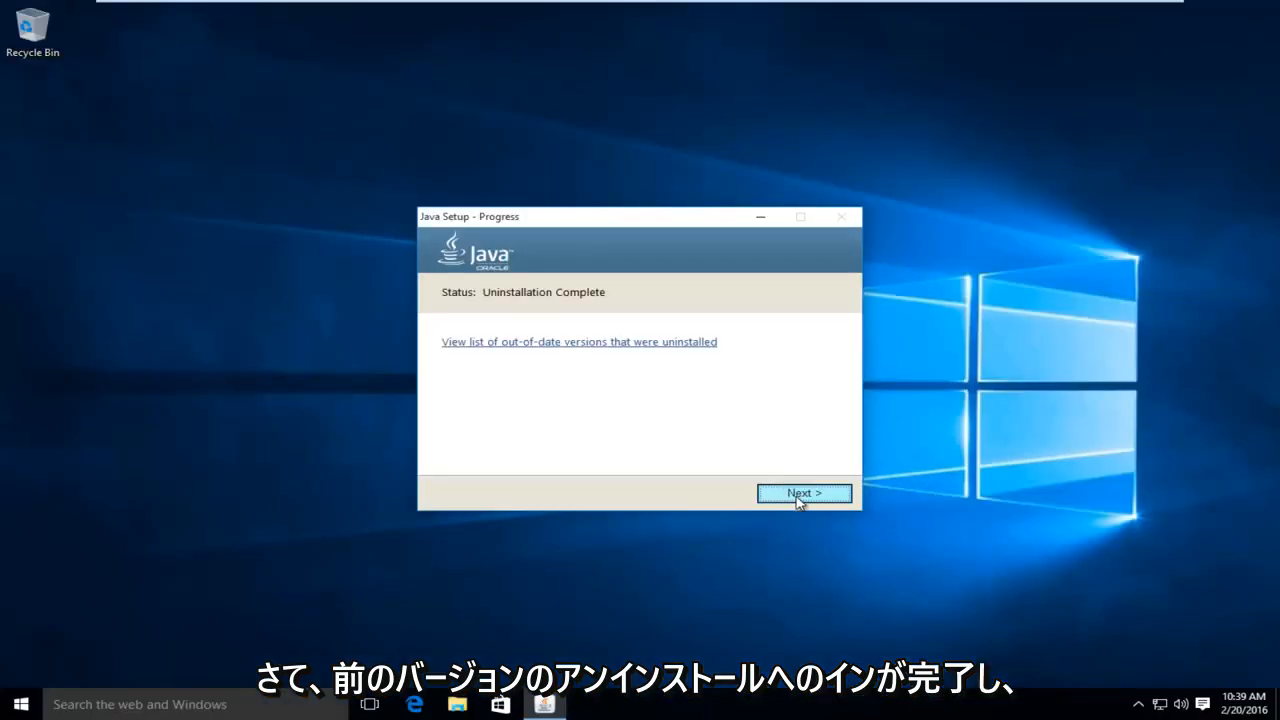
Advance to the 'You have successfully installed Java' screen and dismiss the stray desktop menu
left_click(804, 493)
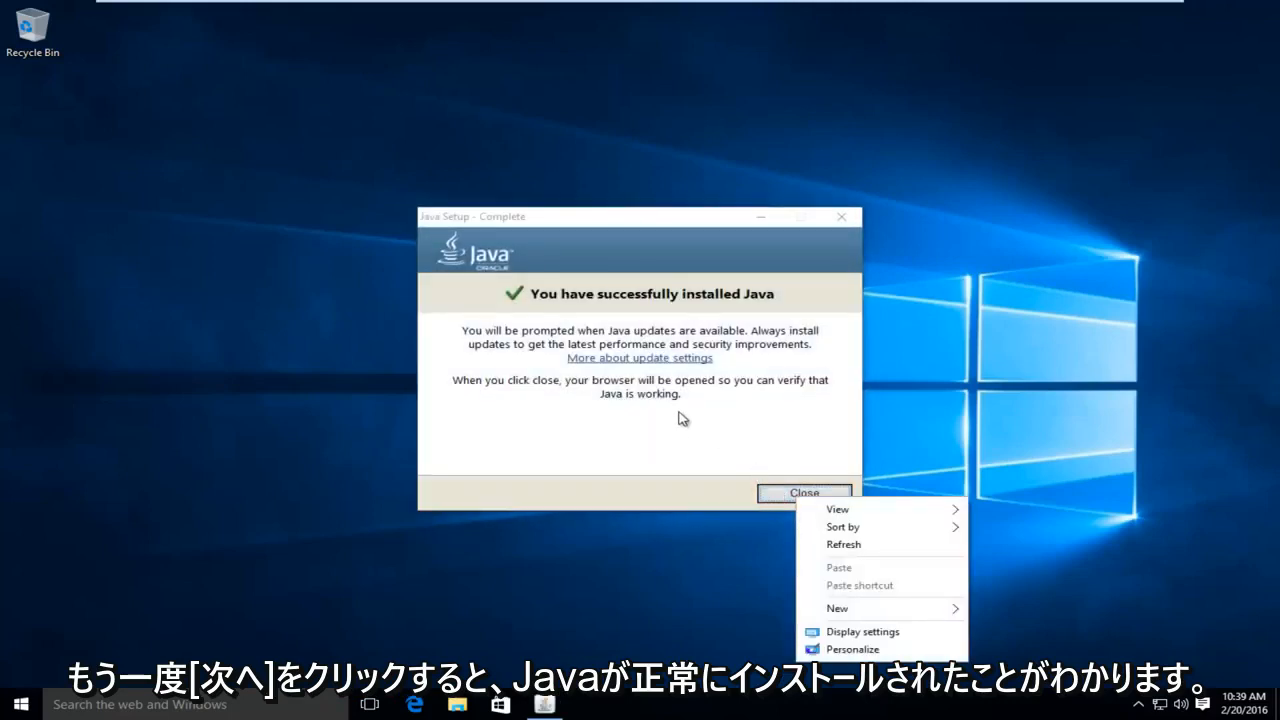
left_click(640, 430)
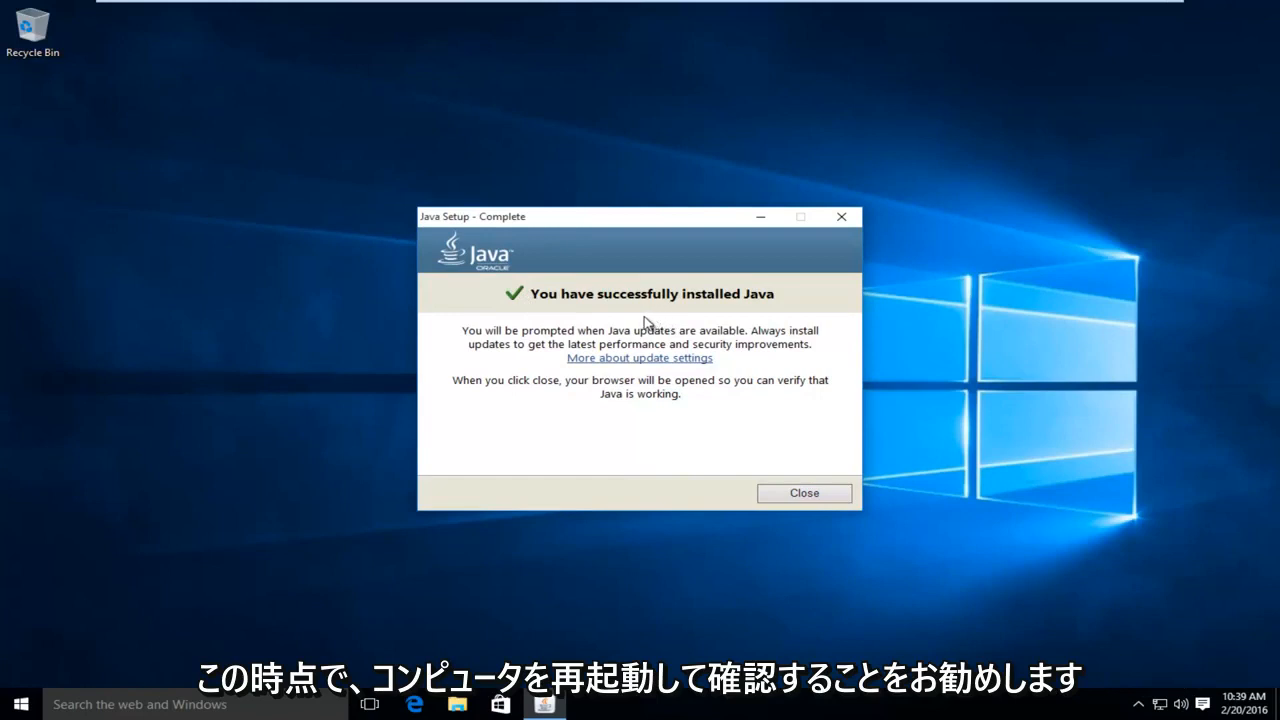
mouse_move(528, 616)
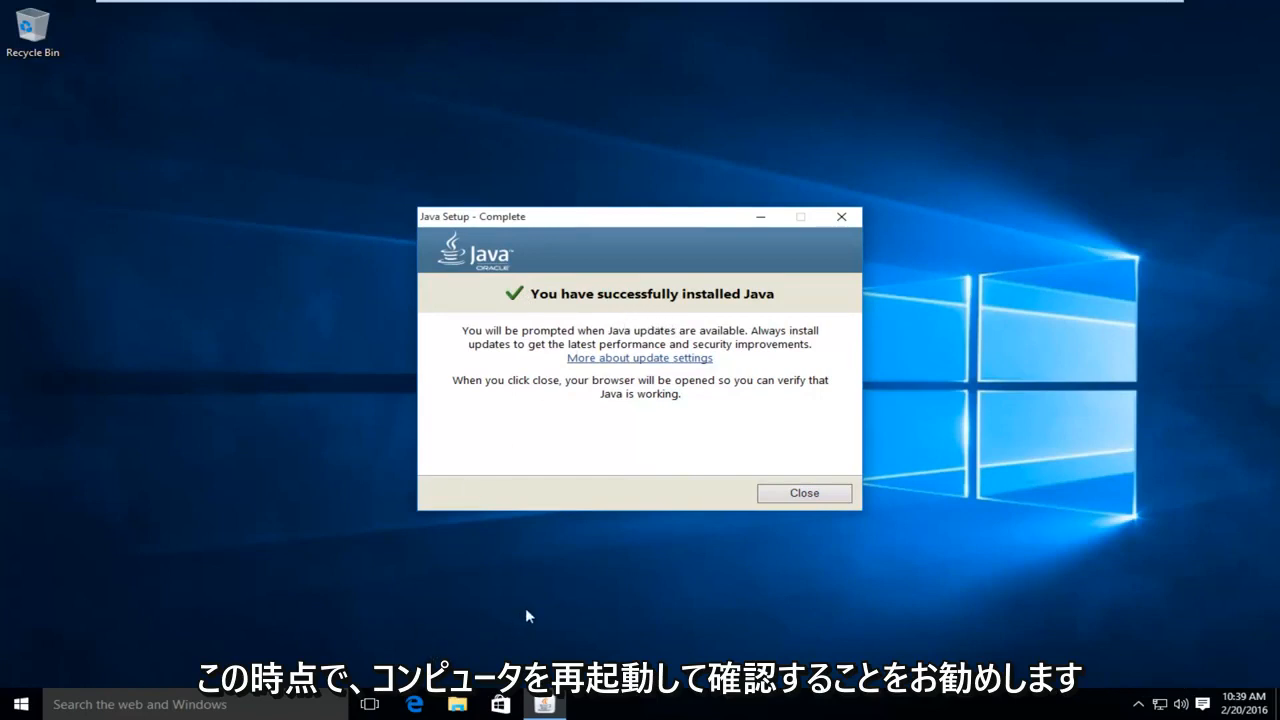
mouse_move(515, 225)
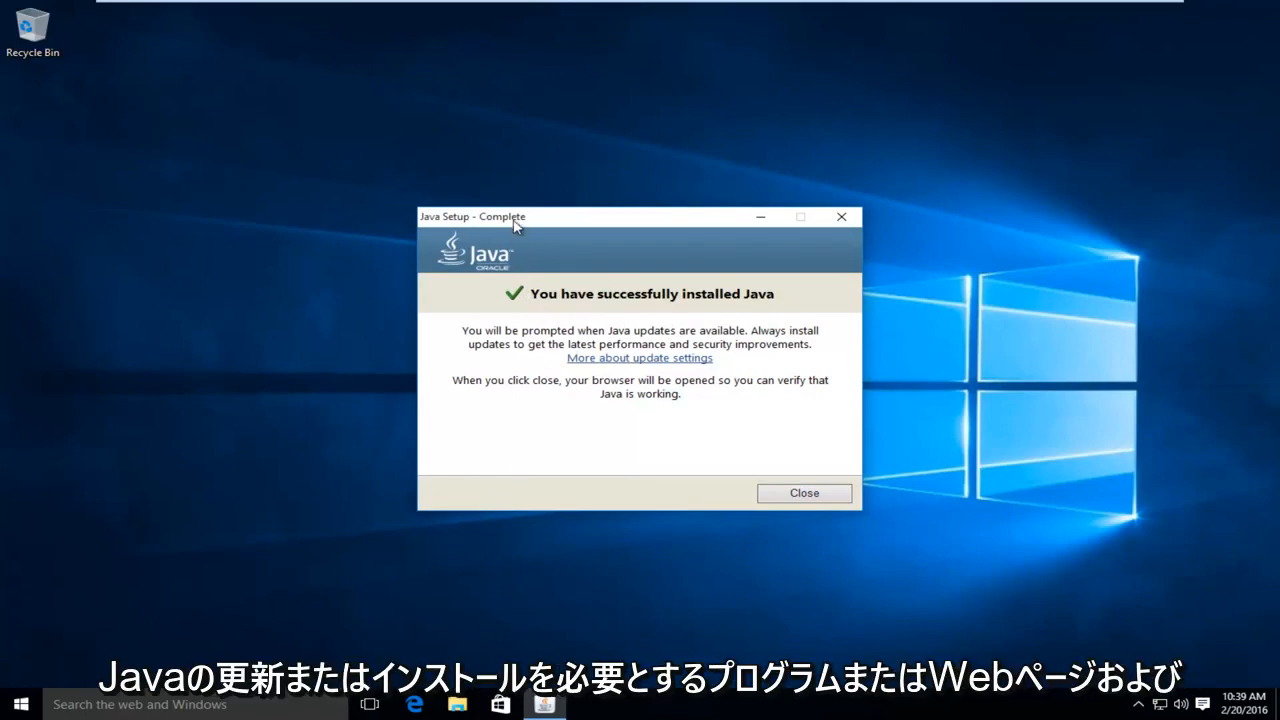
mouse_move(661, 321)
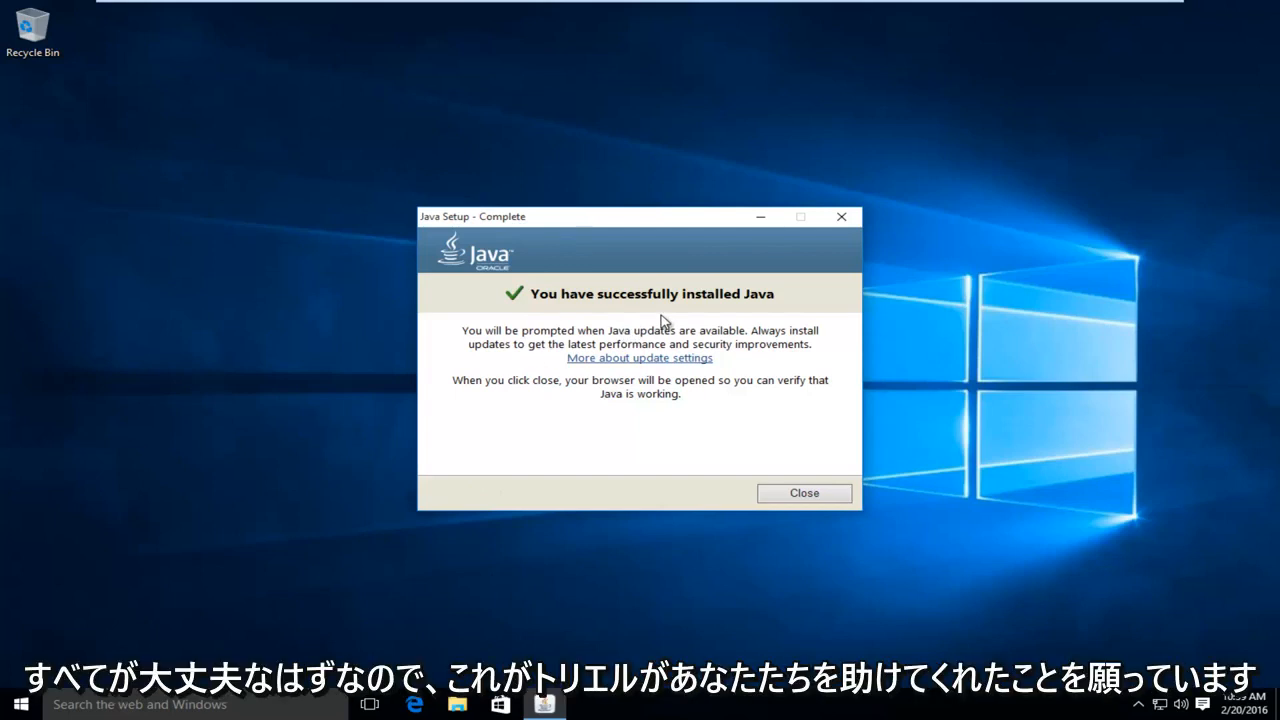
mouse_move(445, 389)
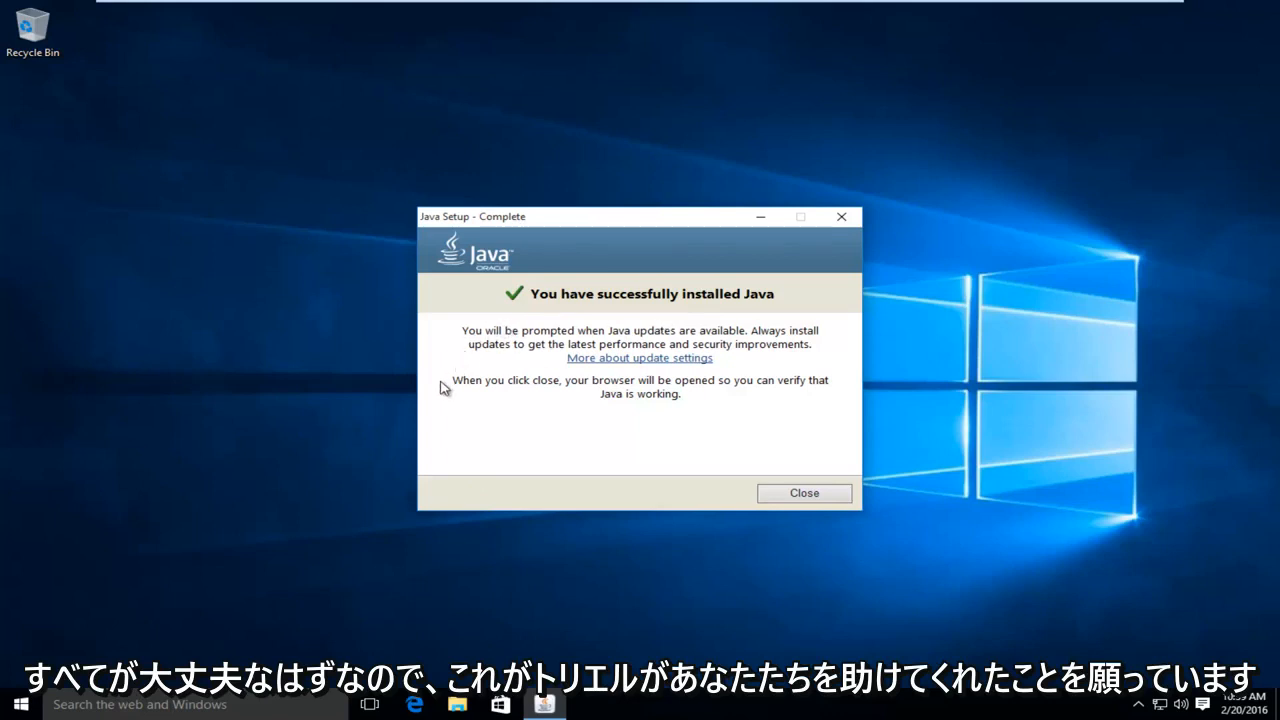
mouse_move(598, 328)
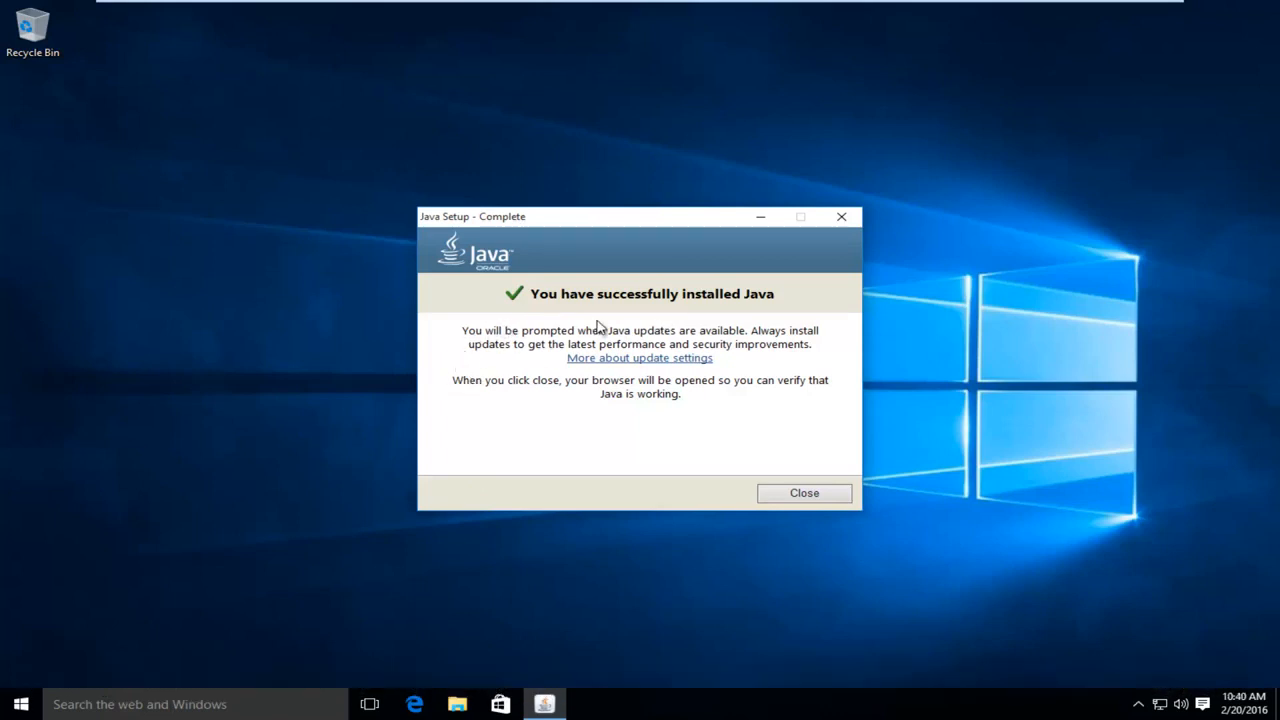